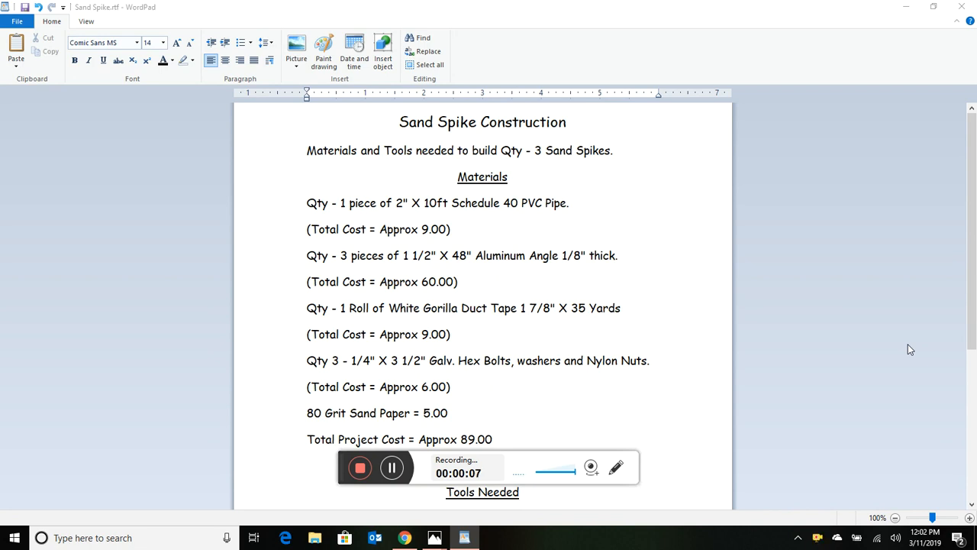
mouse_move(496, 505)
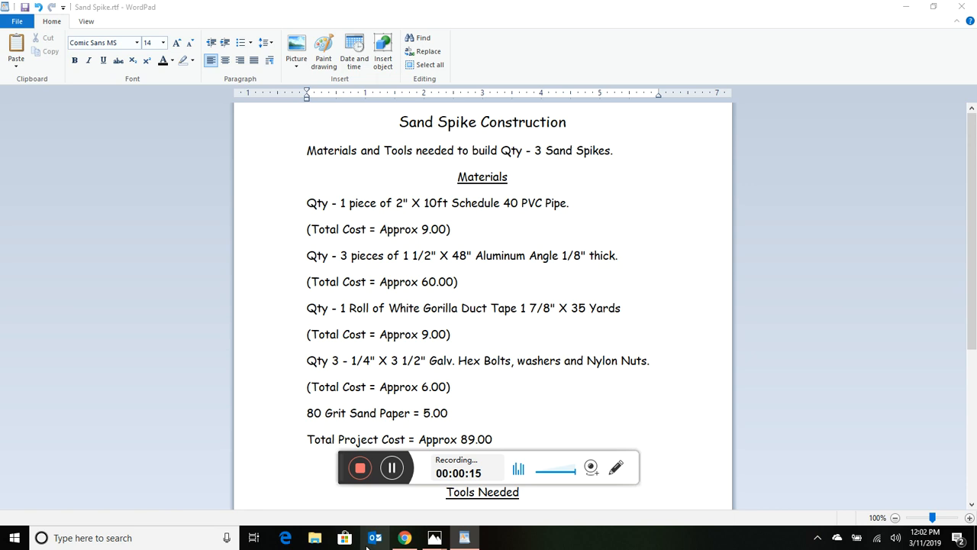
mouse_move(404, 537)
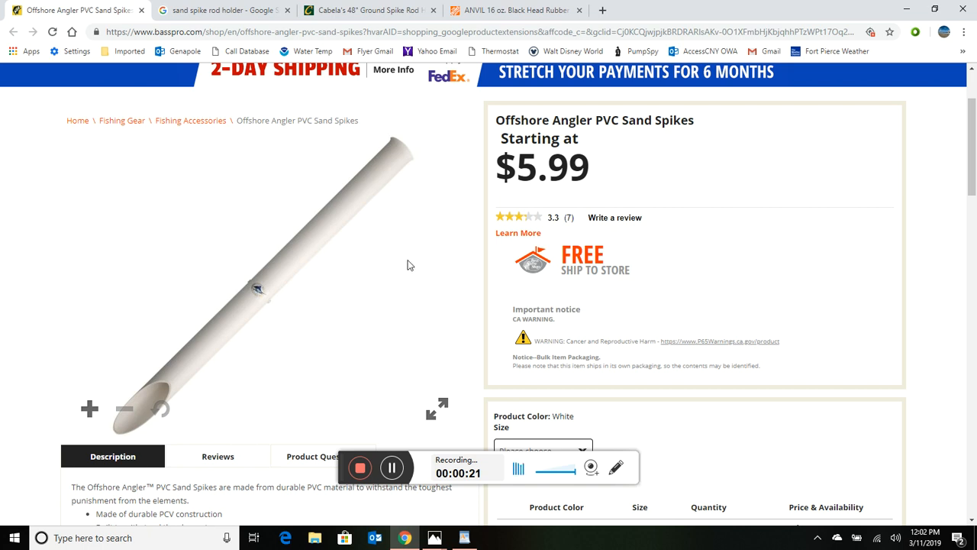
mouse_move(407, 272)
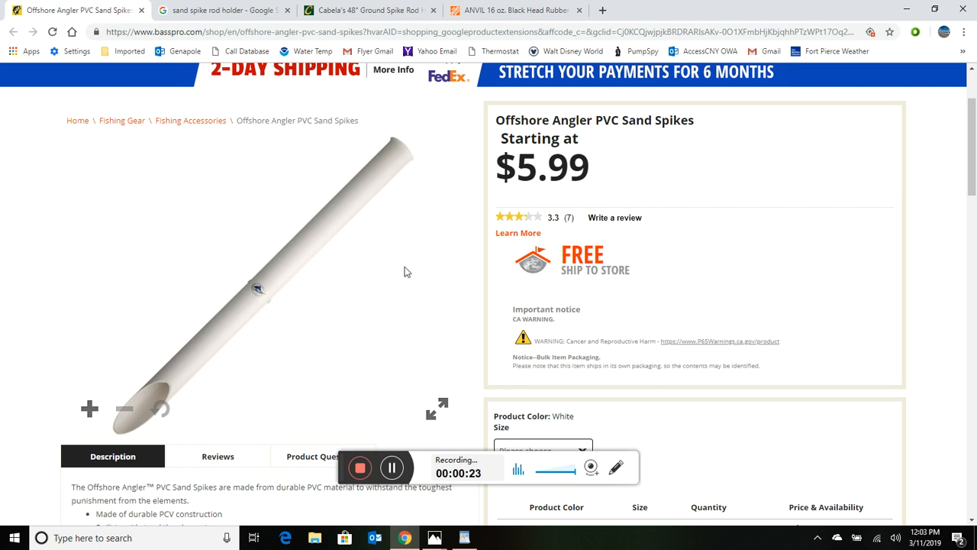
mouse_move(364, 296)
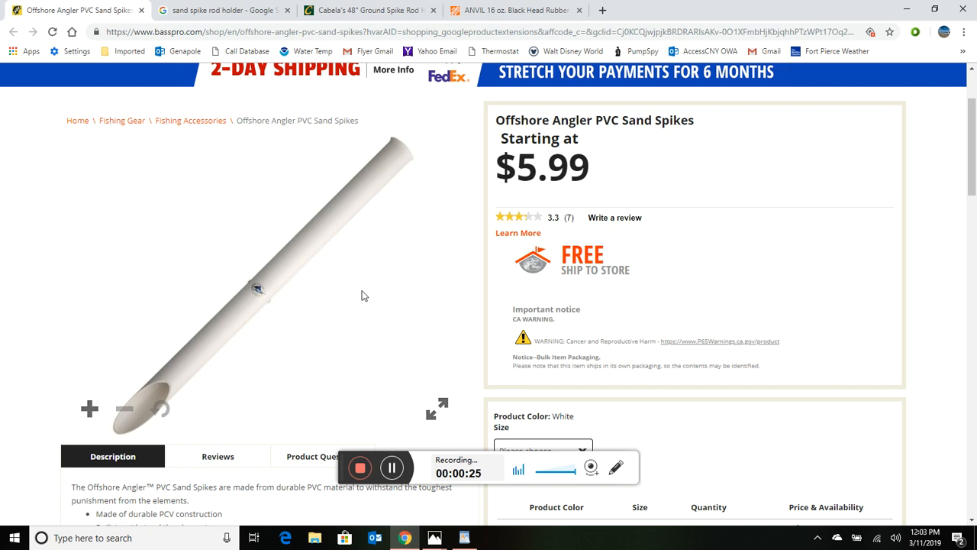
mouse_move(340, 321)
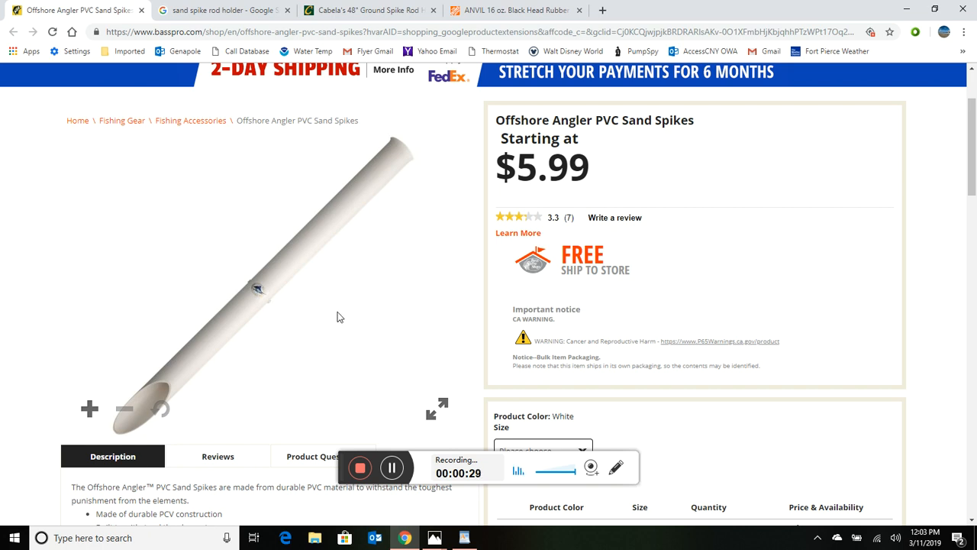
mouse_move(262, 347)
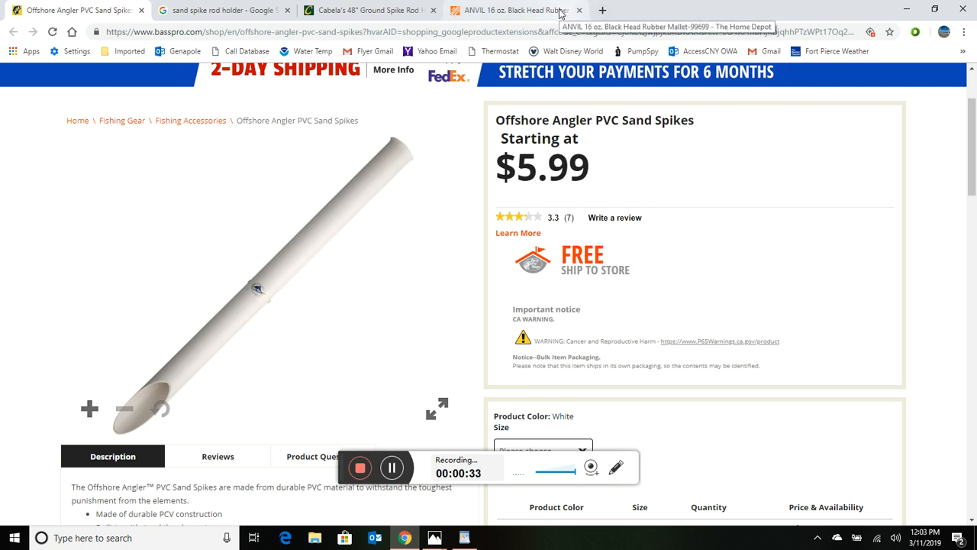
Switch from the PVC sand spike listing to the ANVIL 16 oz. rubber mallet tab
click(516, 10)
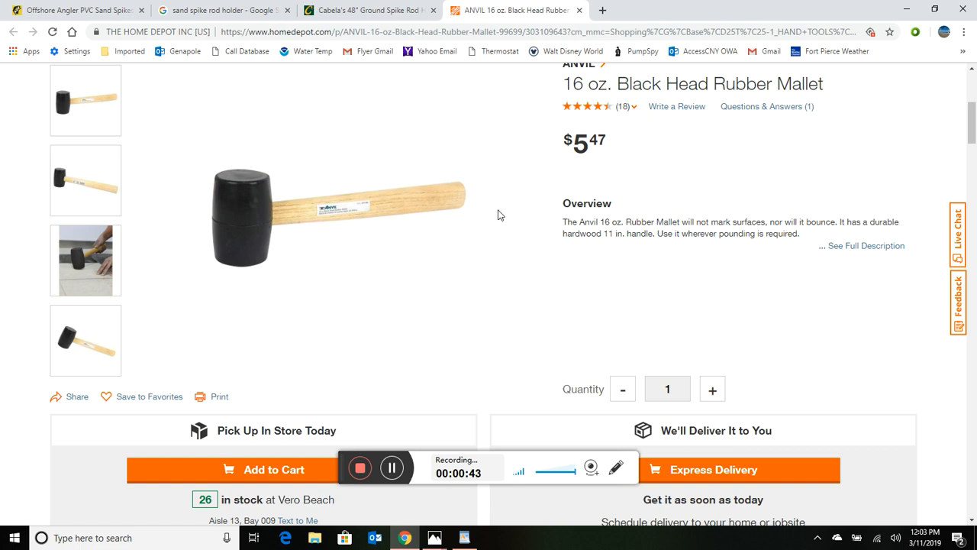
Switch to the 'sand spike rod holder' Google Images tab showing the Sea Striker 28 inch spike
click(221, 9)
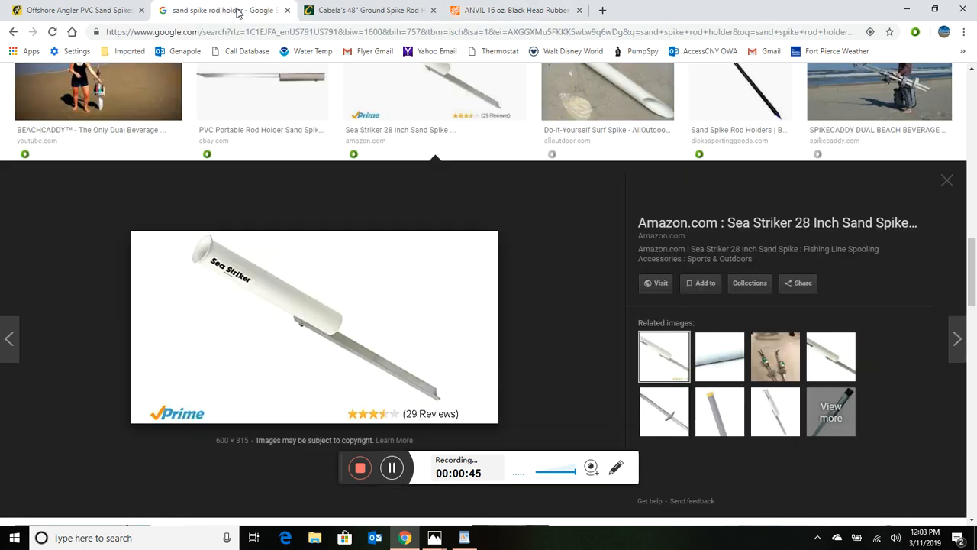
mouse_move(424, 355)
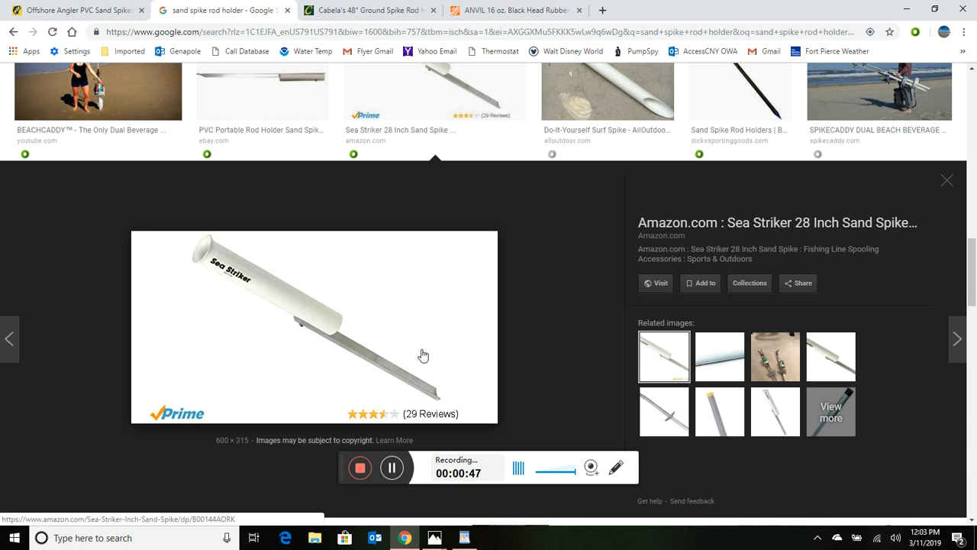
mouse_move(434, 372)
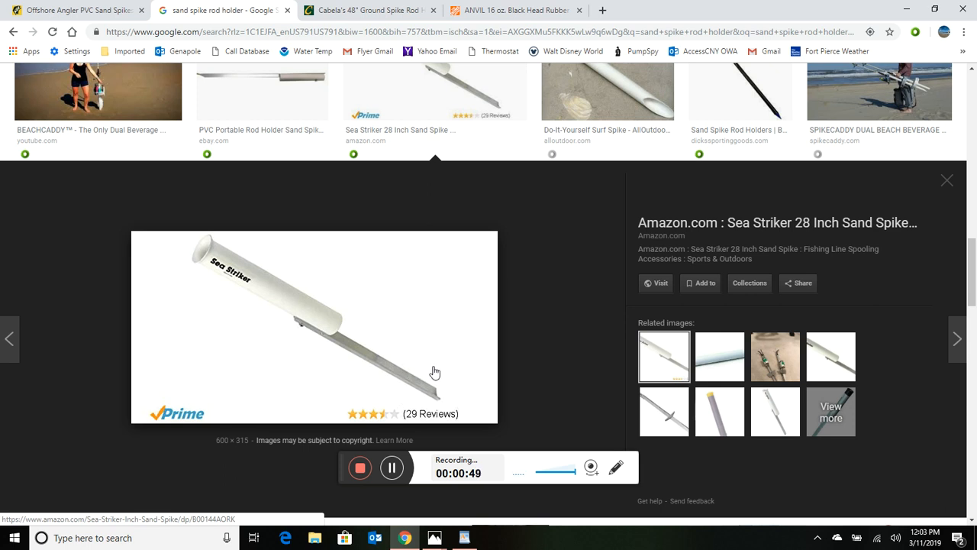
mouse_move(458, 298)
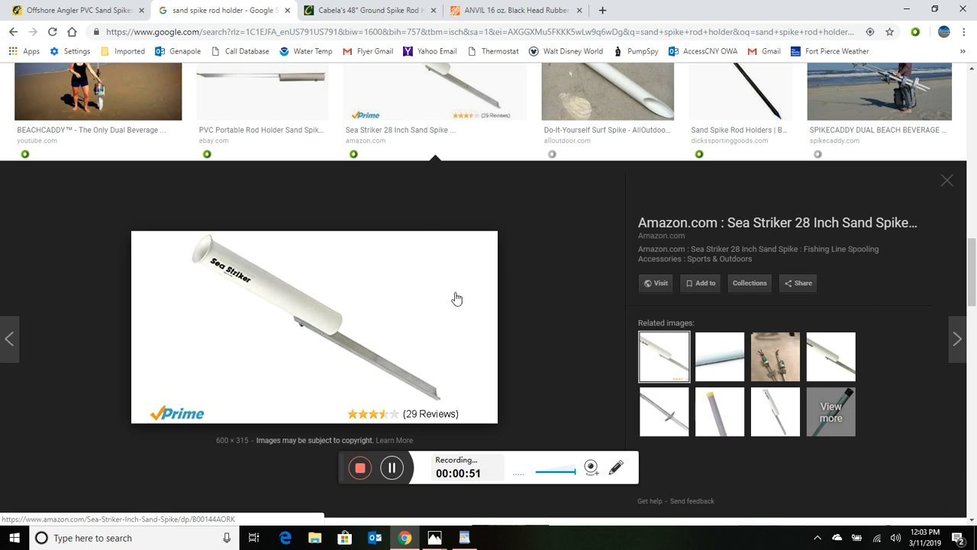
mouse_move(434, 305)
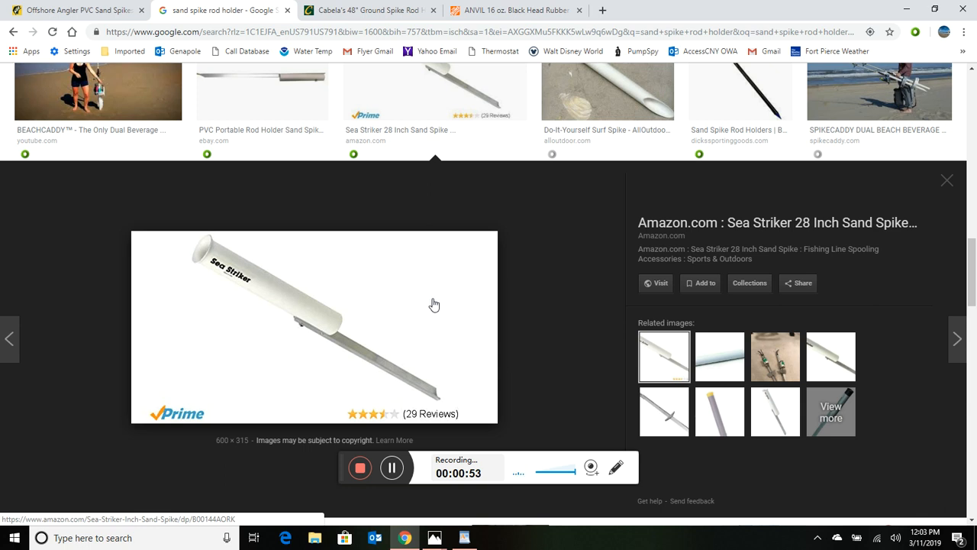
mouse_move(361, 359)
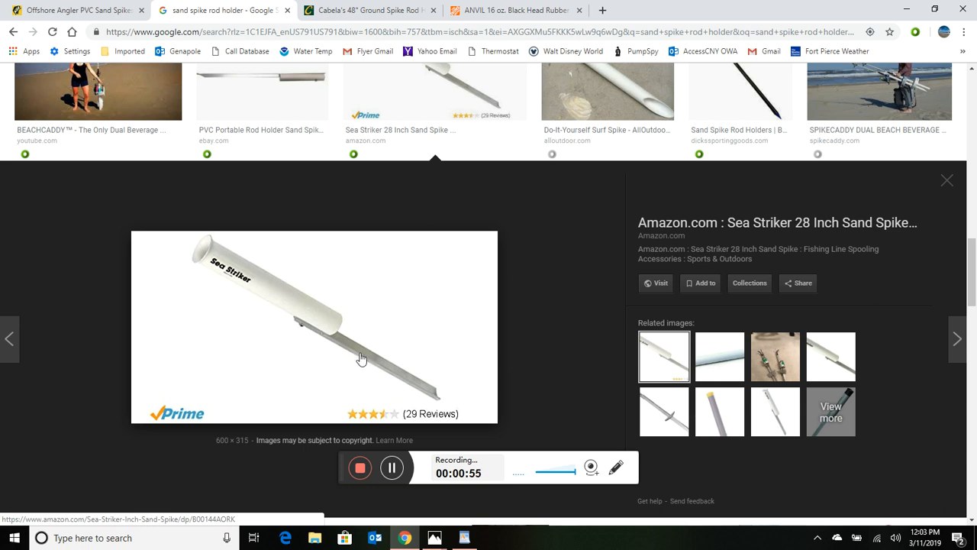
mouse_move(401, 378)
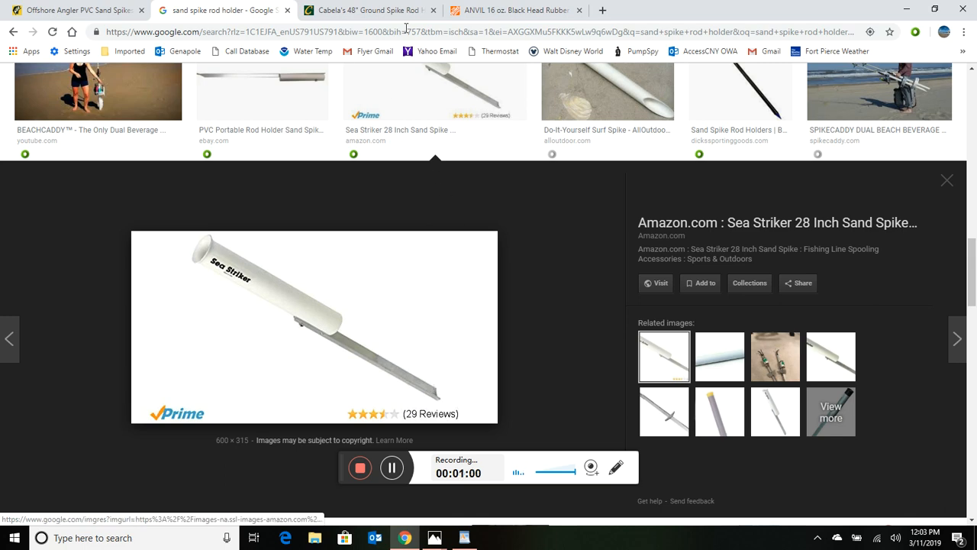
Switch to the Cabela's 48" Ground Spike Rod Holder tab, priced $8.99–$9.99
click(367, 10)
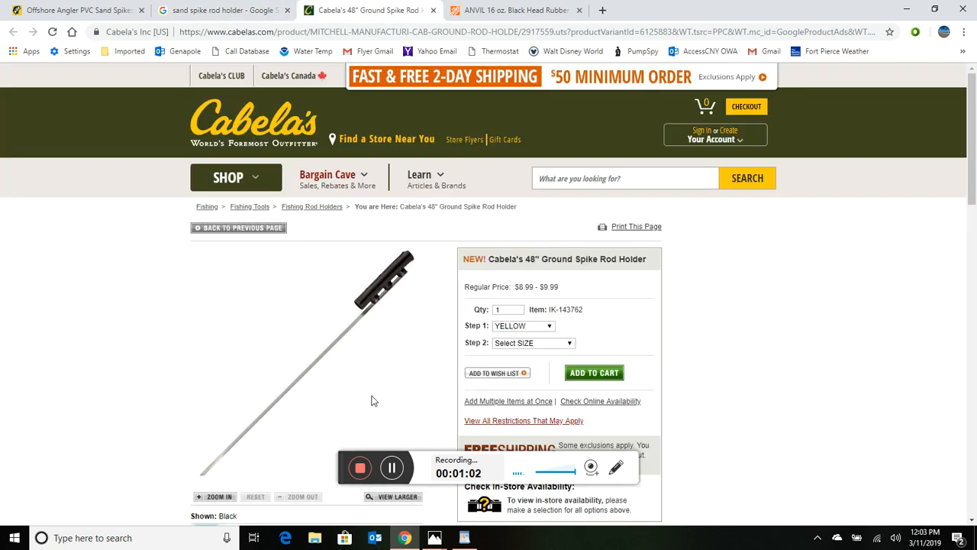
mouse_move(298, 339)
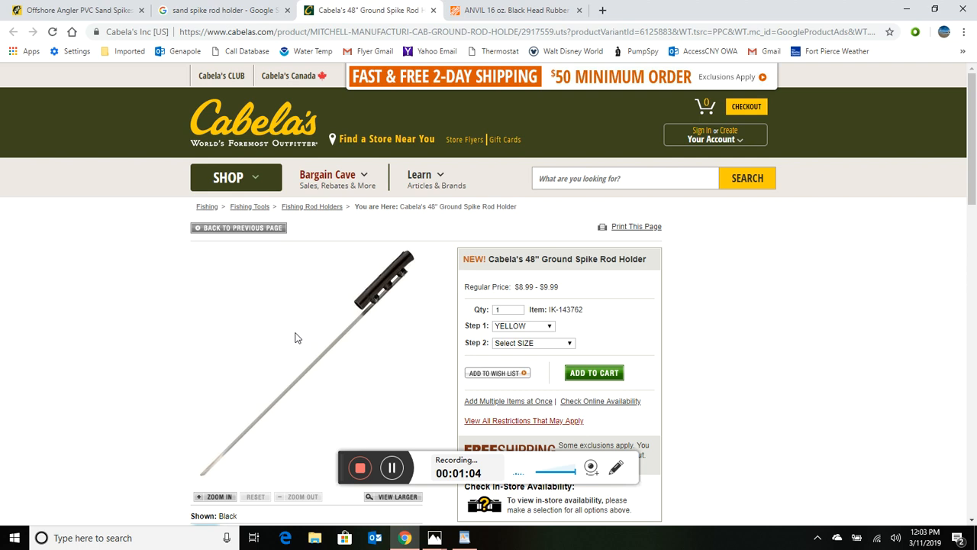
mouse_move(289, 344)
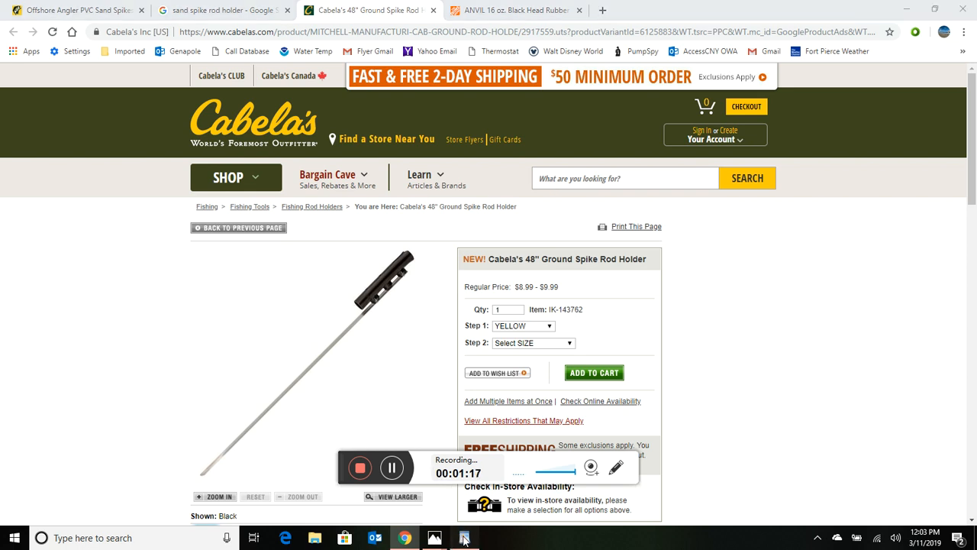
Bring the Sand Spike.rtf WordPad materials list, totalling about $89, to the front
click(464, 538)
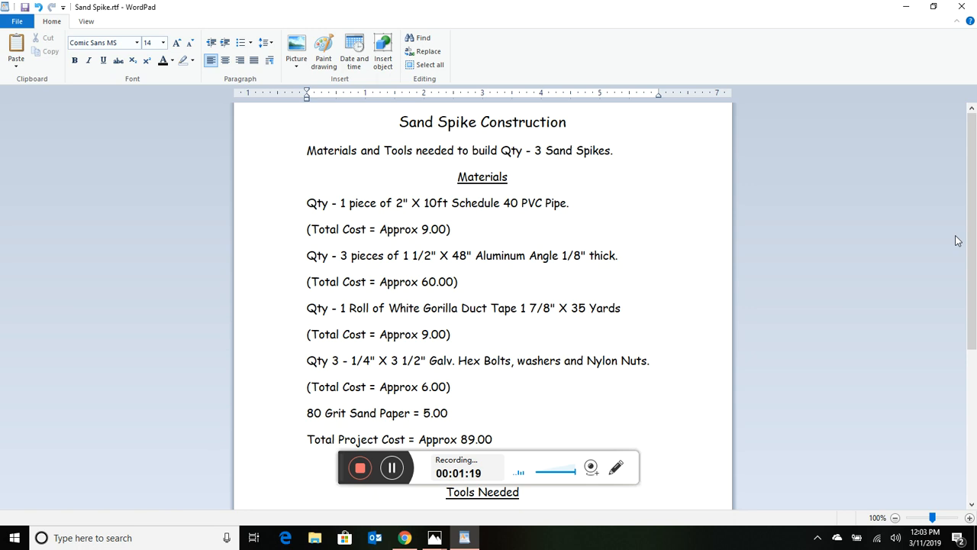
mouse_move(703, 205)
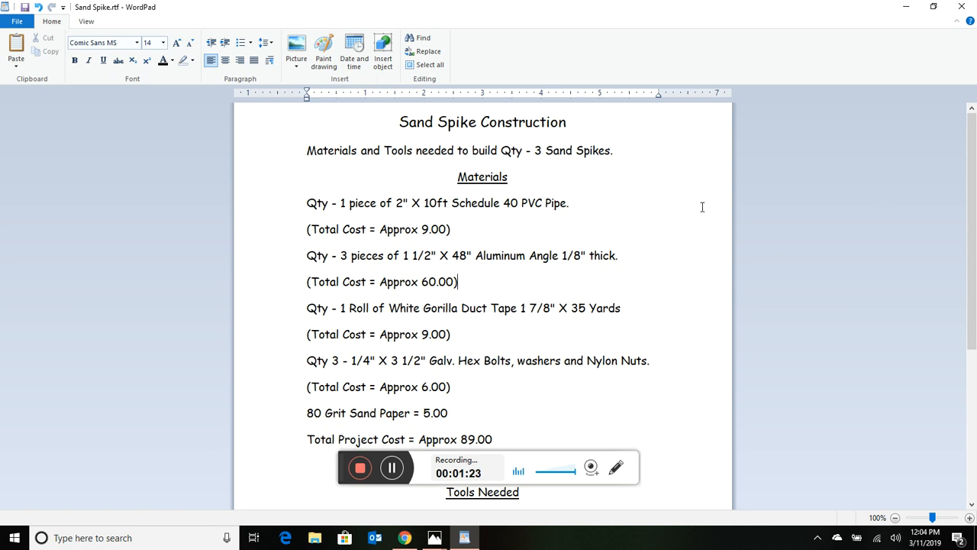
mouse_move(799, 246)
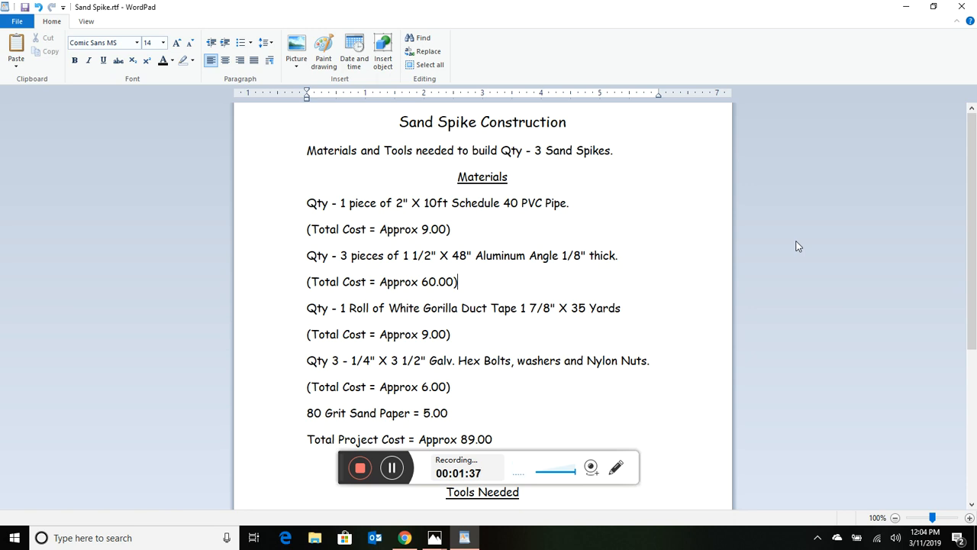
mouse_move(792, 246)
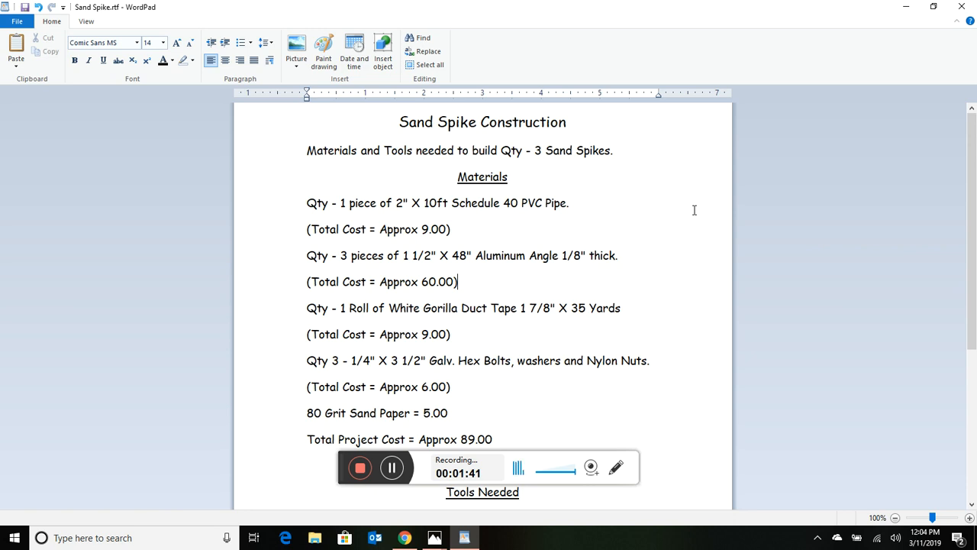
mouse_move(498, 210)
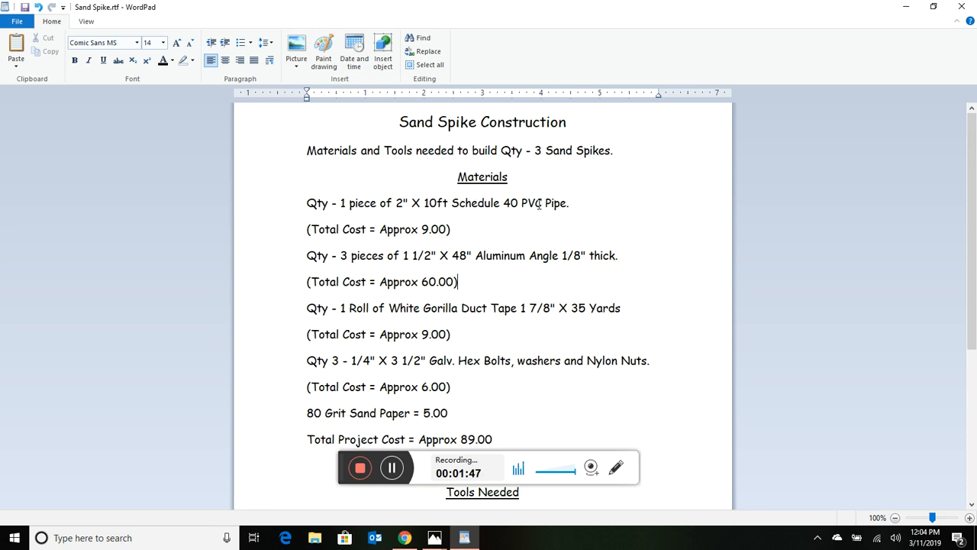
mouse_move(611, 205)
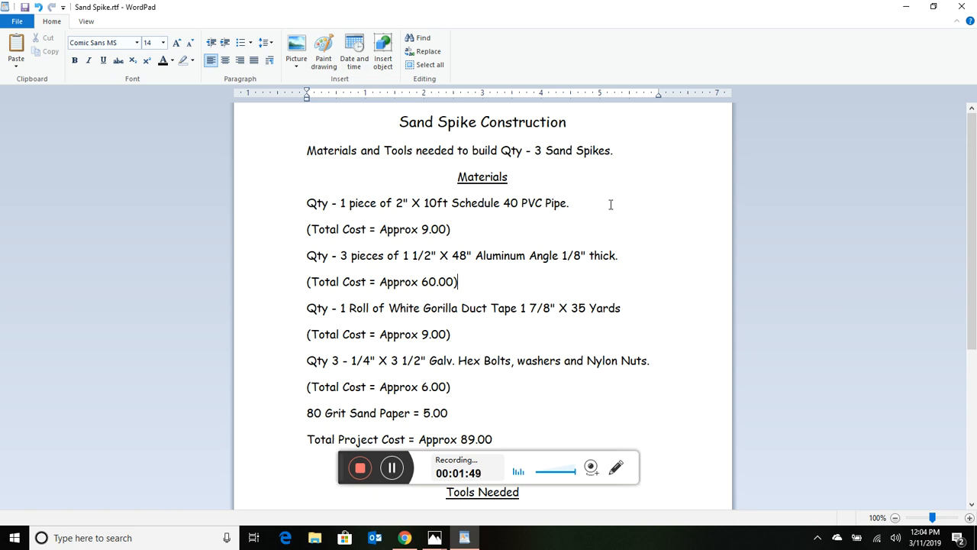
mouse_move(558, 216)
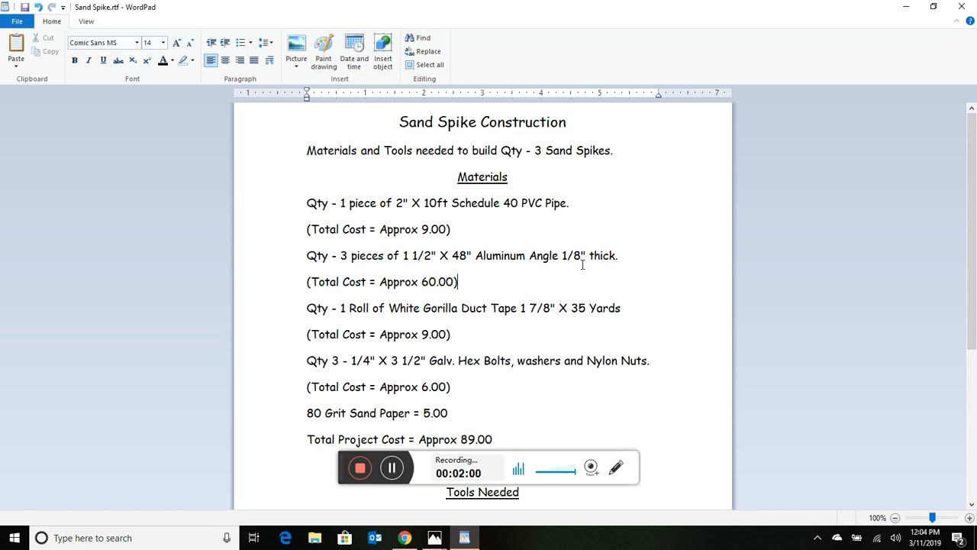
mouse_move(640, 259)
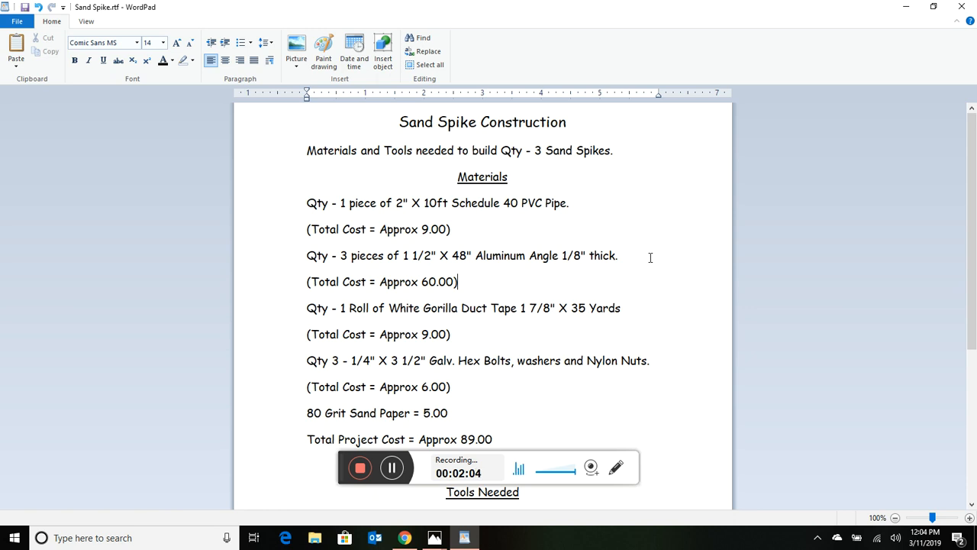
mouse_move(508, 272)
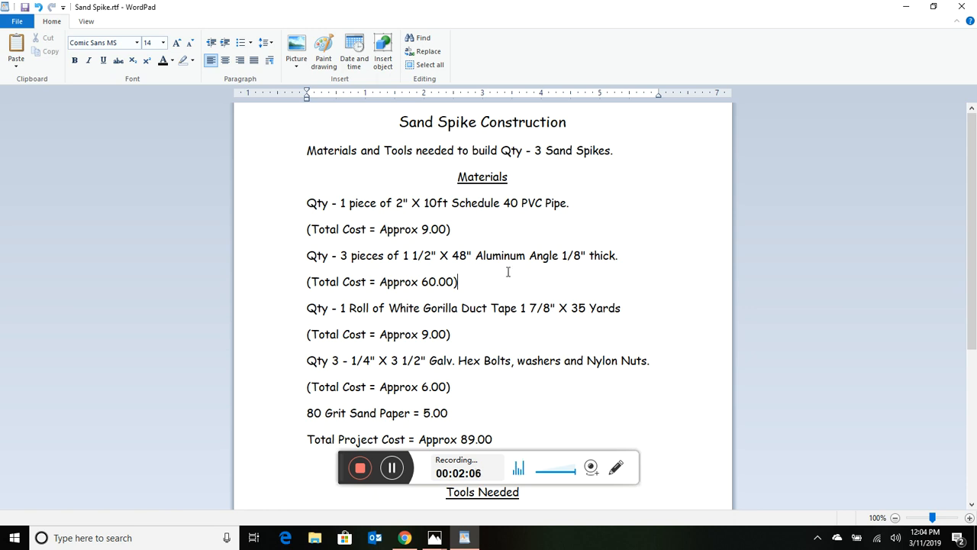
mouse_move(439, 269)
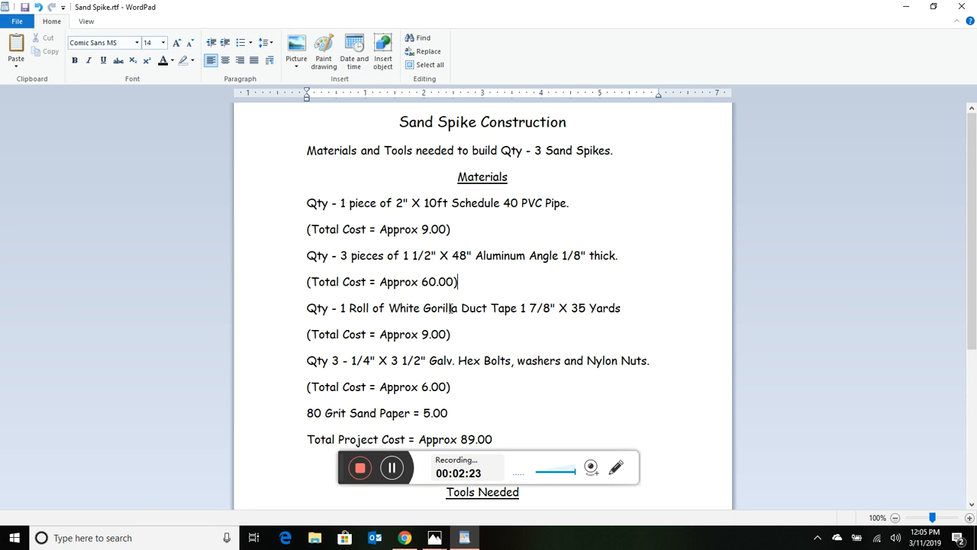
mouse_move(585, 313)
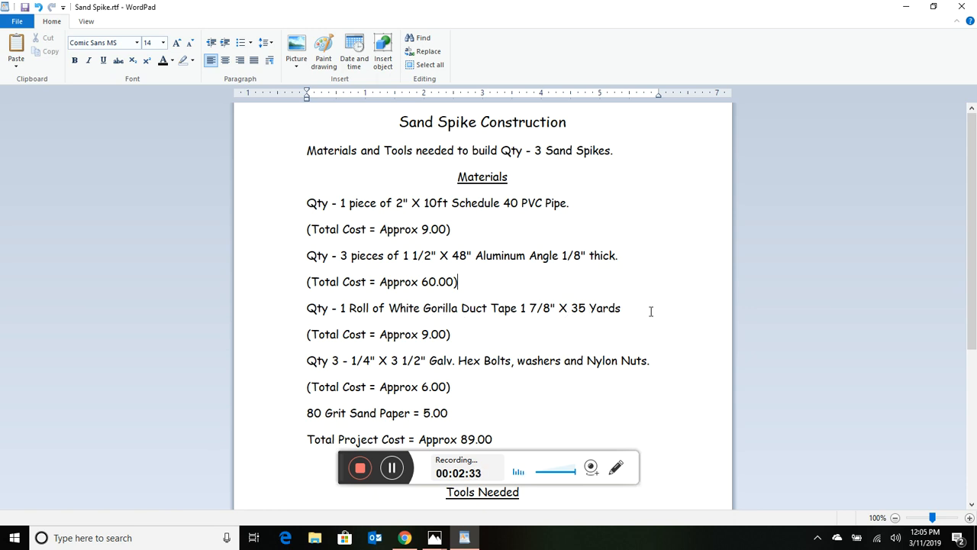
mouse_move(453, 319)
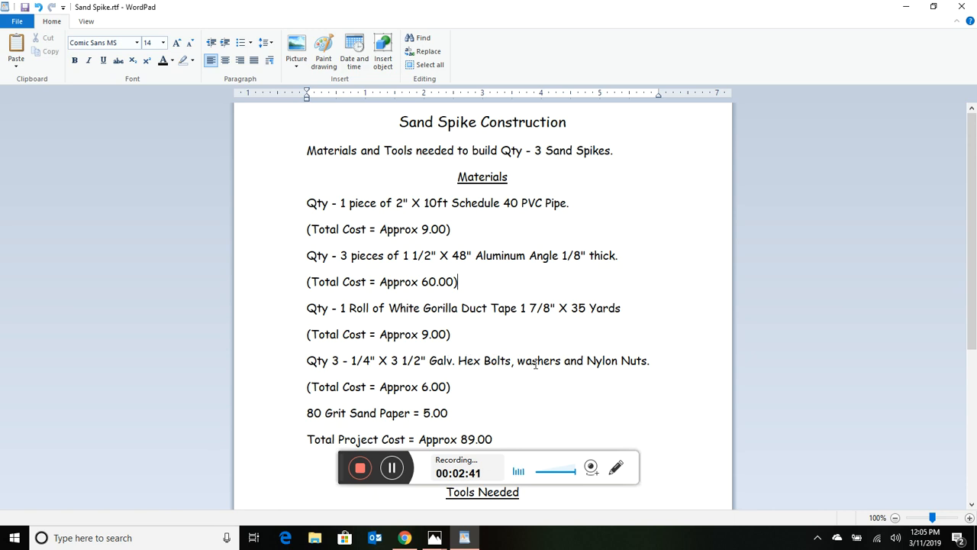
mouse_move(628, 365)
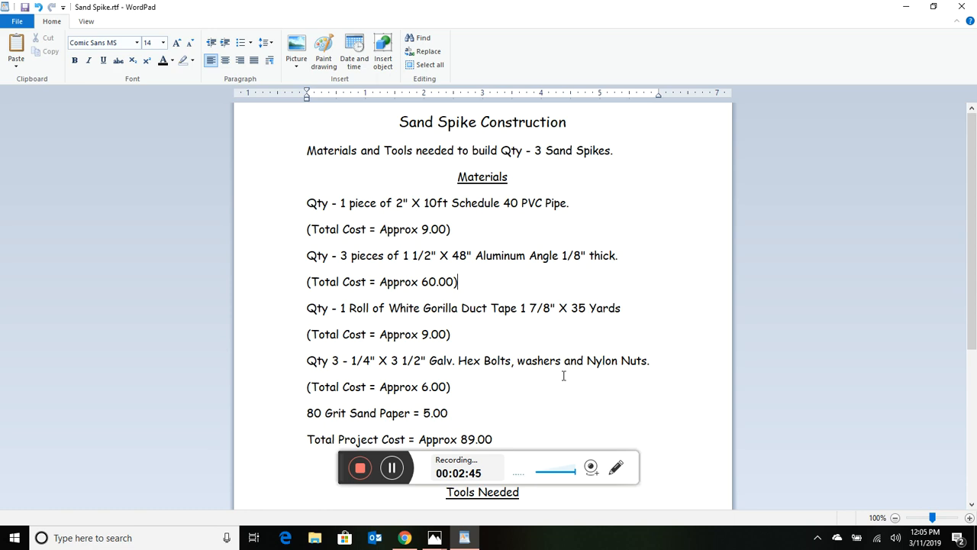
Scroll down to the Tools Needed list, ending with a 1" dowel or broom handle
scroll(down, 3)
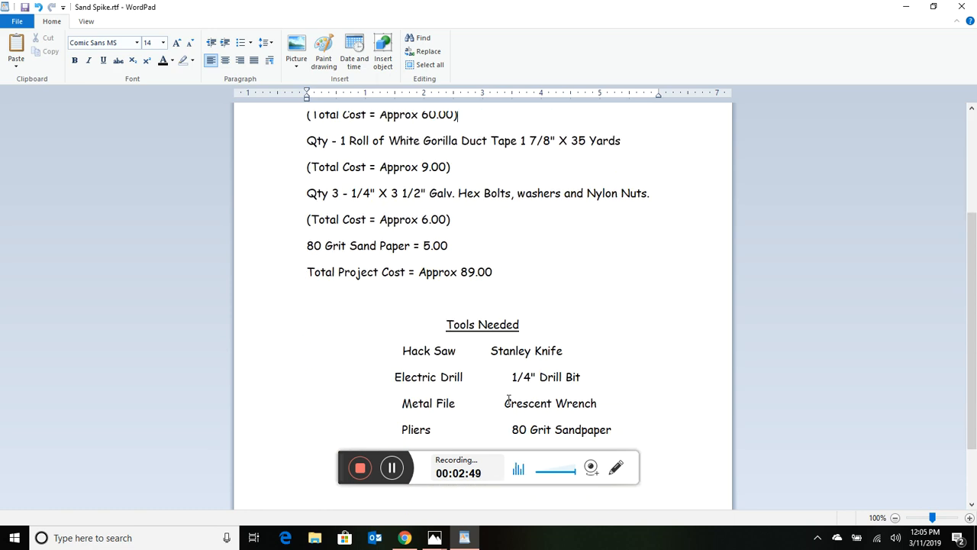
scroll(down, 3)
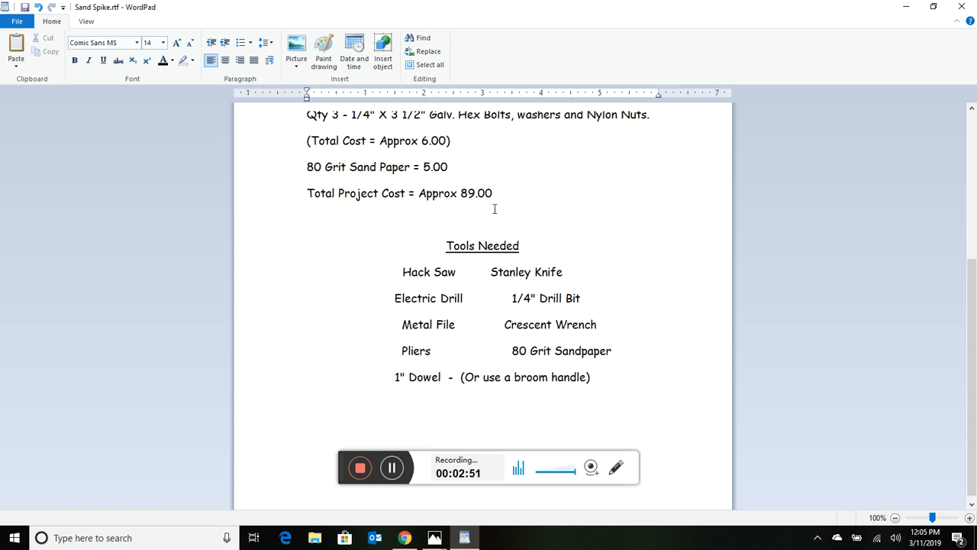
mouse_move(601, 200)
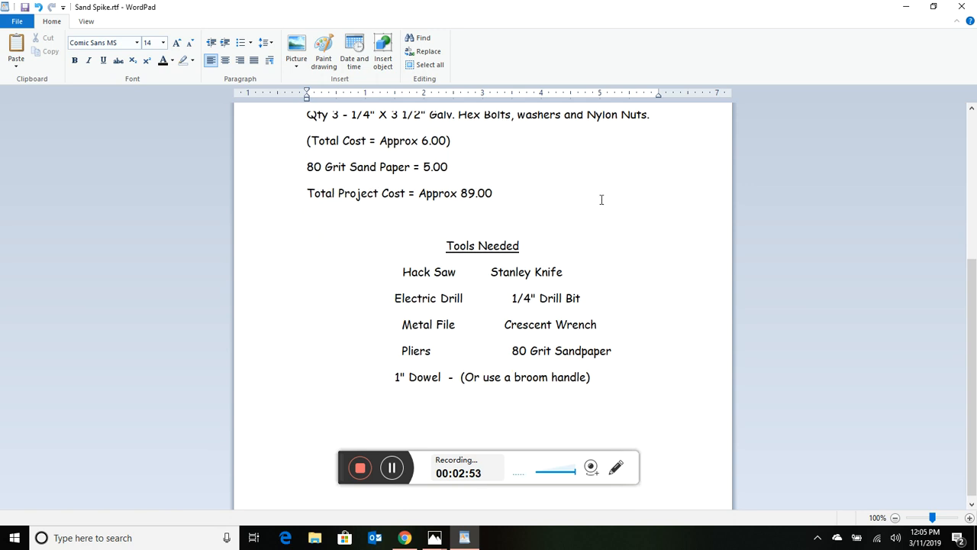
mouse_move(607, 238)
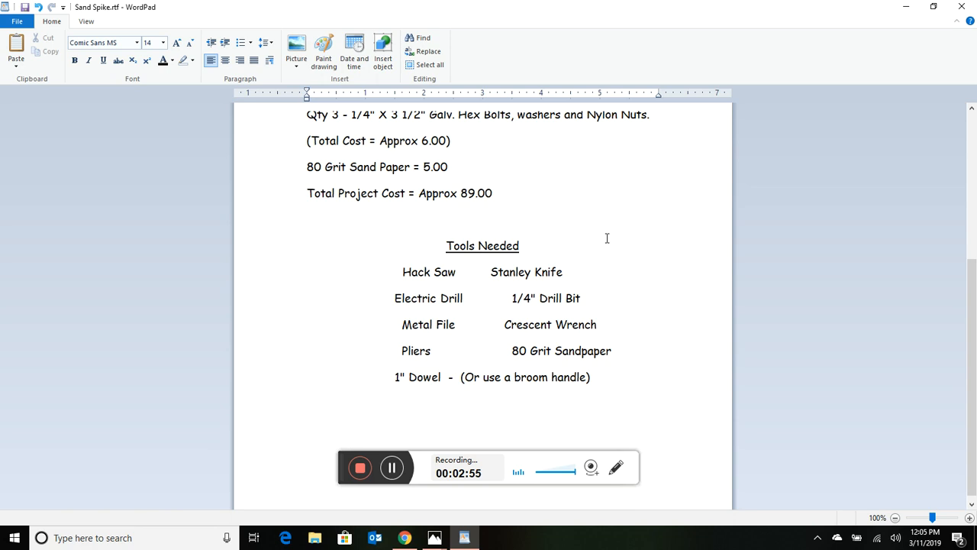
mouse_move(598, 229)
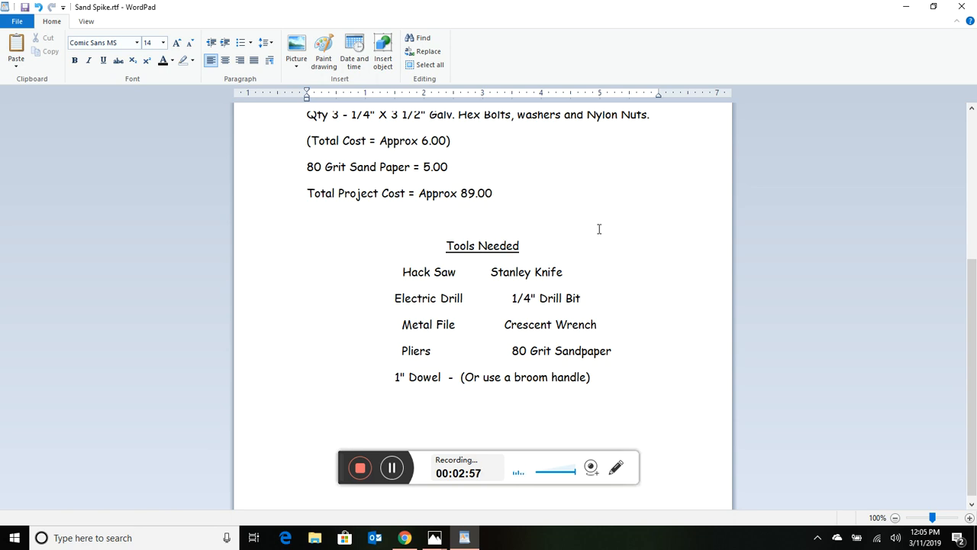
mouse_move(379, 299)
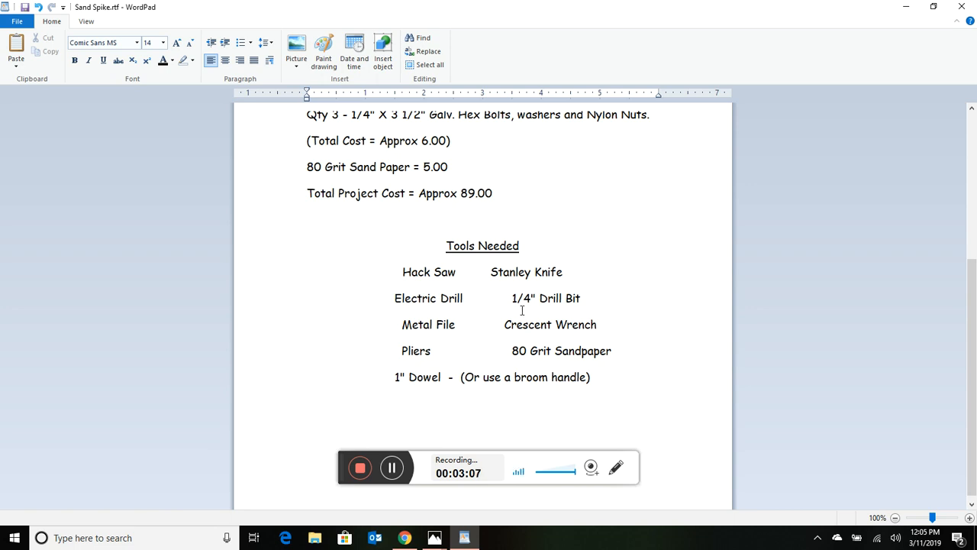
mouse_move(528, 338)
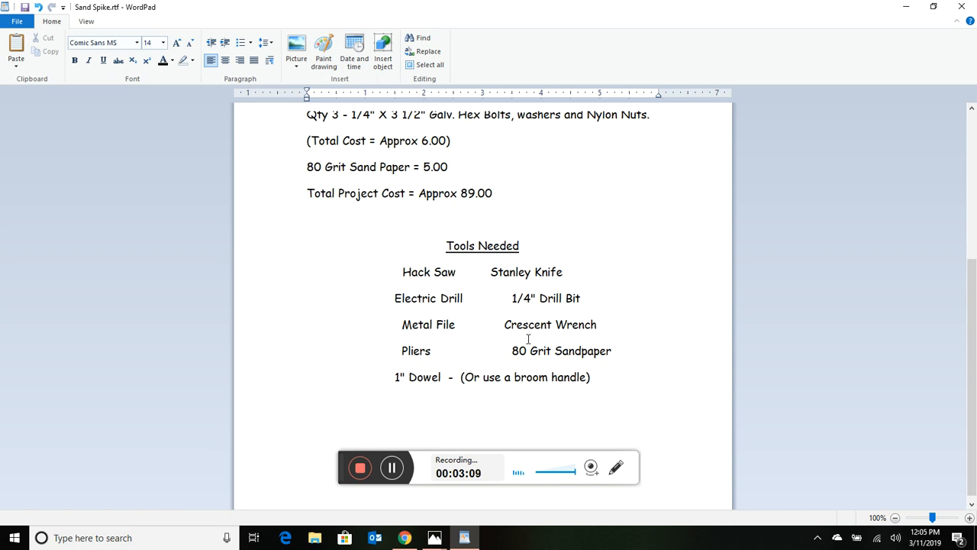
mouse_move(498, 372)
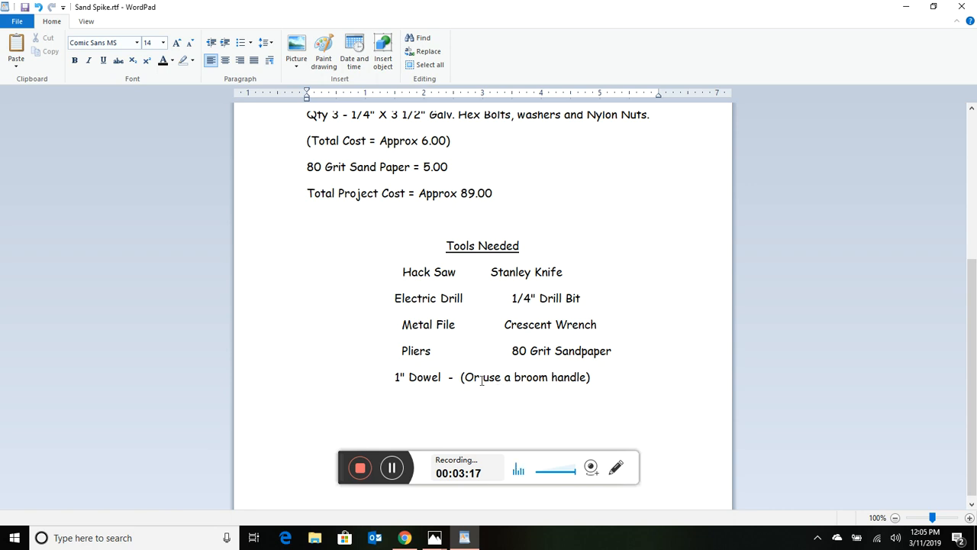
mouse_move(543, 367)
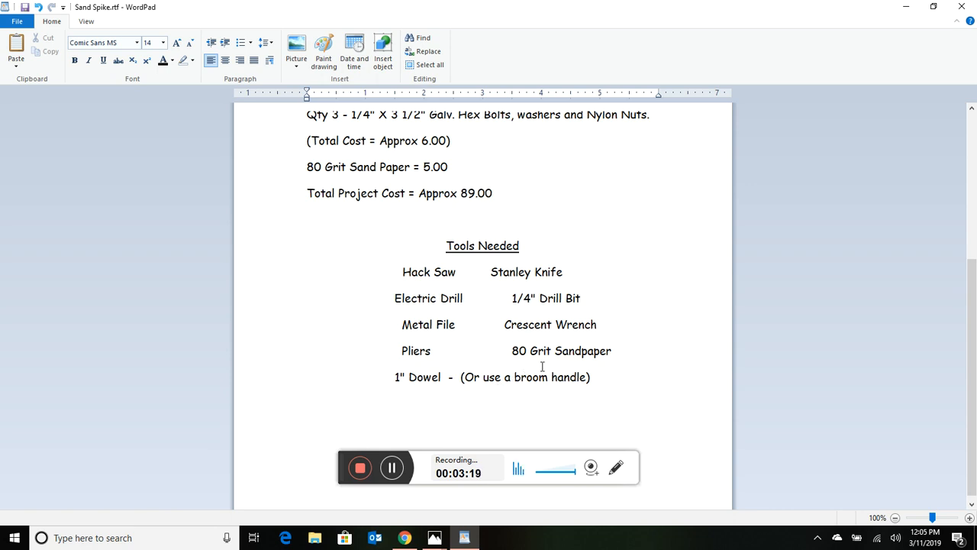
mouse_move(708, 318)
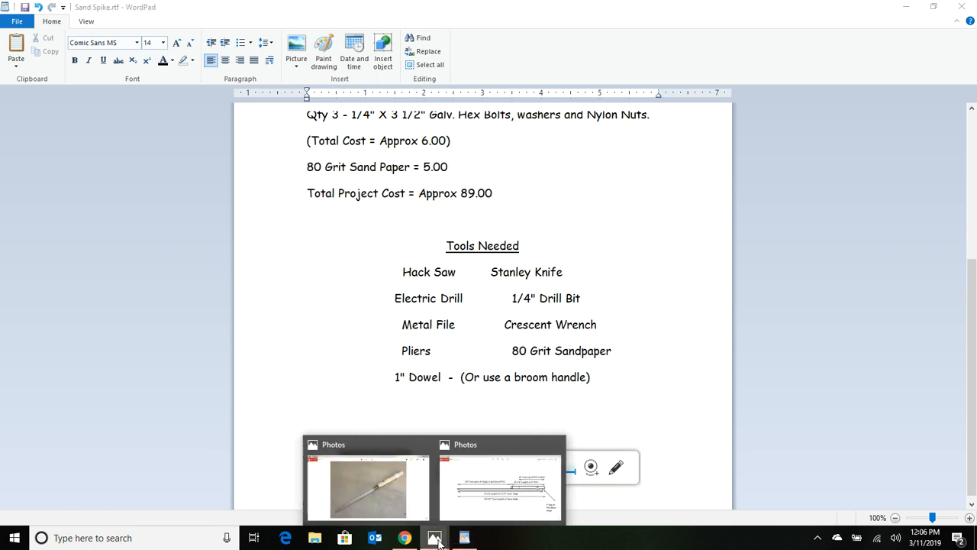
click(500, 486)
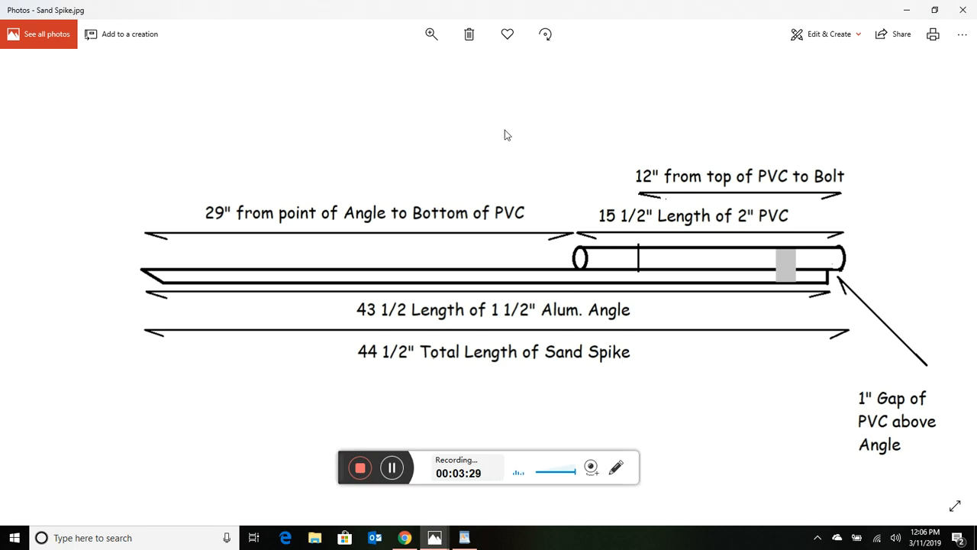
mouse_move(526, 139)
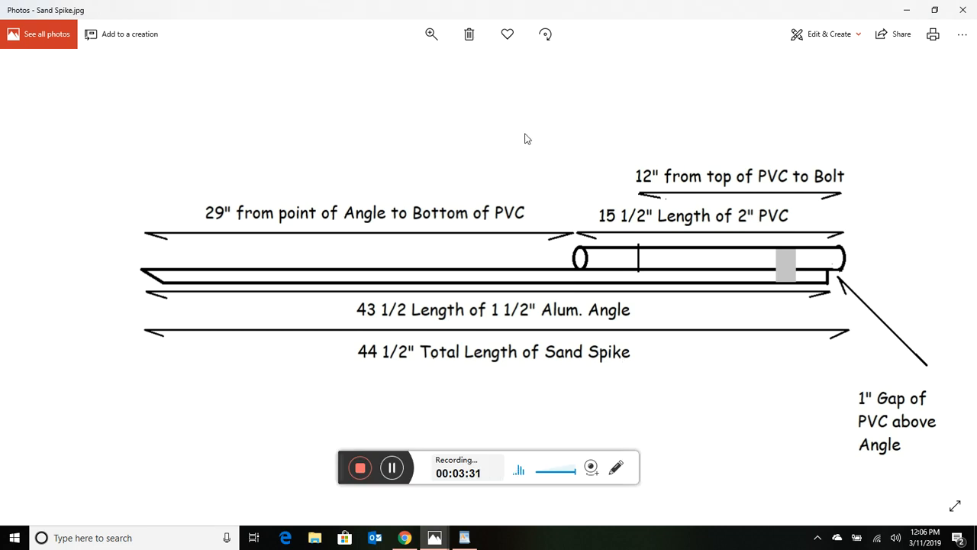
mouse_move(623, 232)
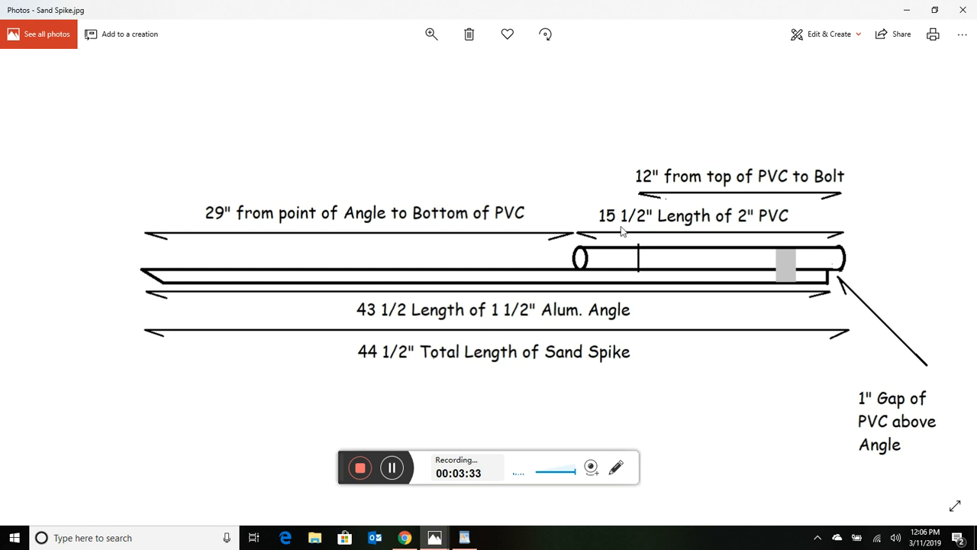
mouse_move(799, 229)
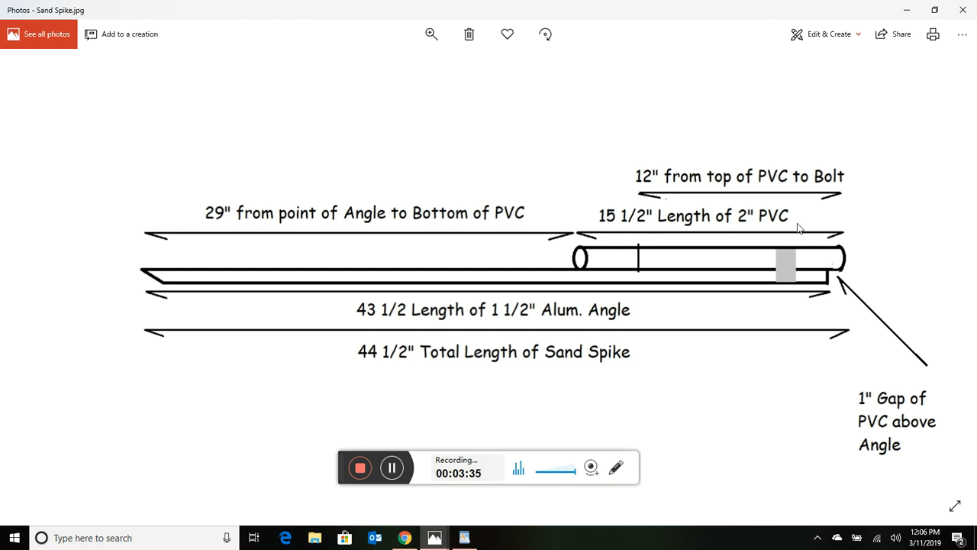
mouse_move(615, 232)
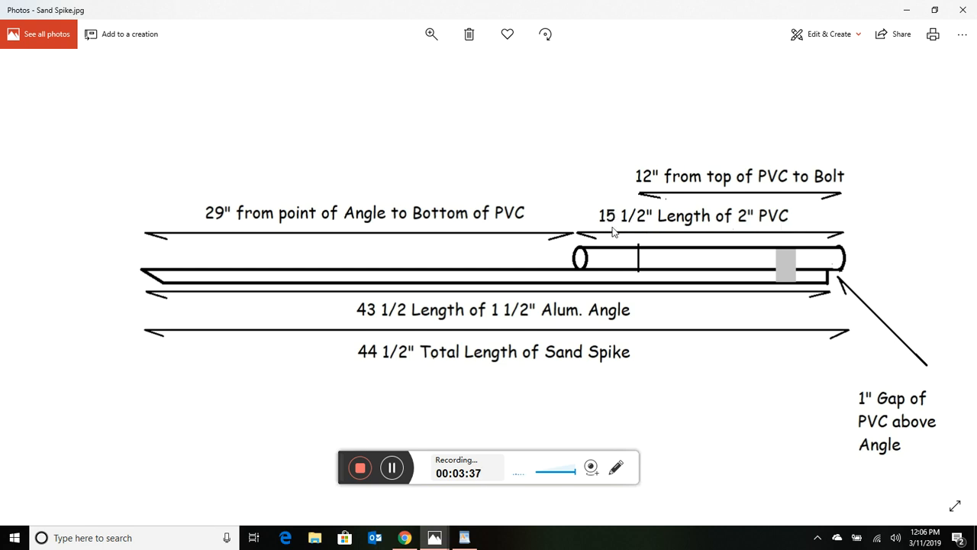
mouse_move(560, 296)
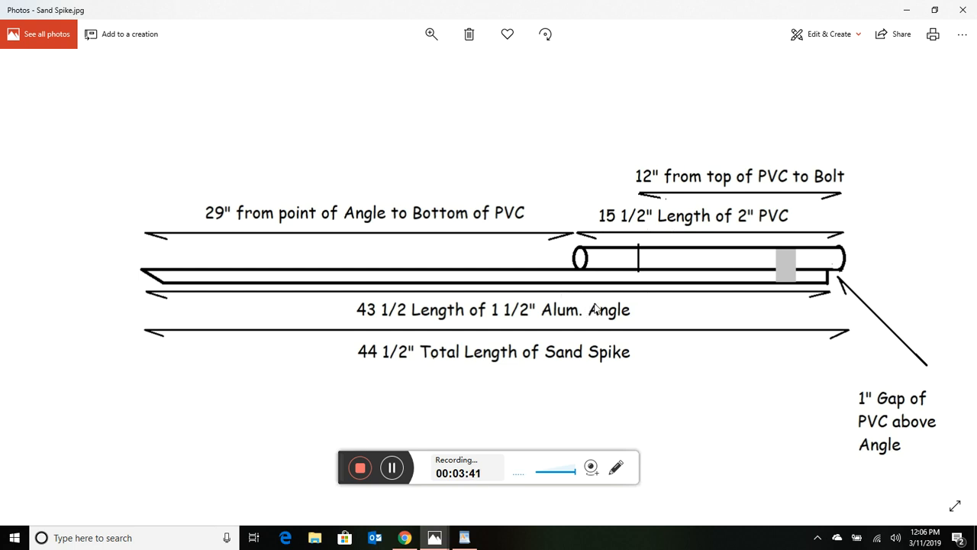
mouse_move(494, 319)
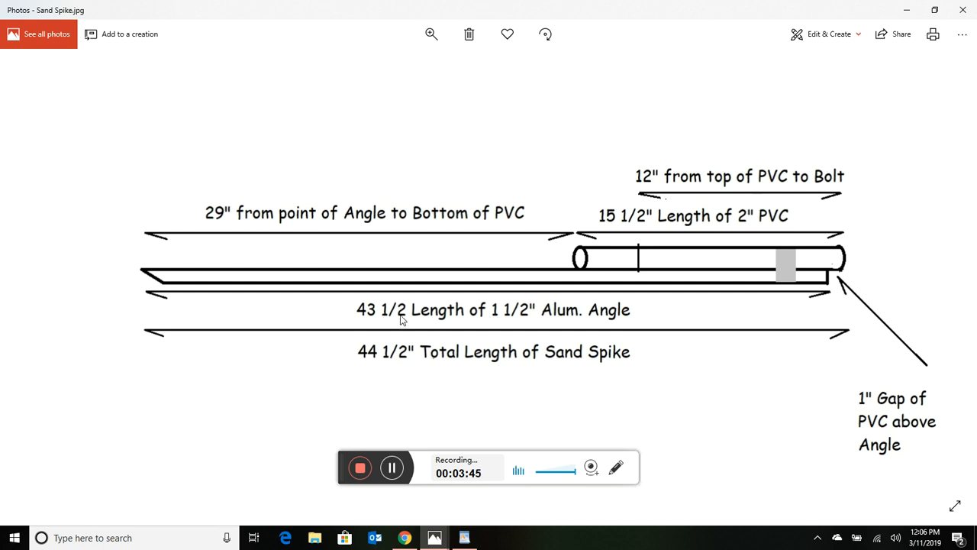
mouse_move(576, 310)
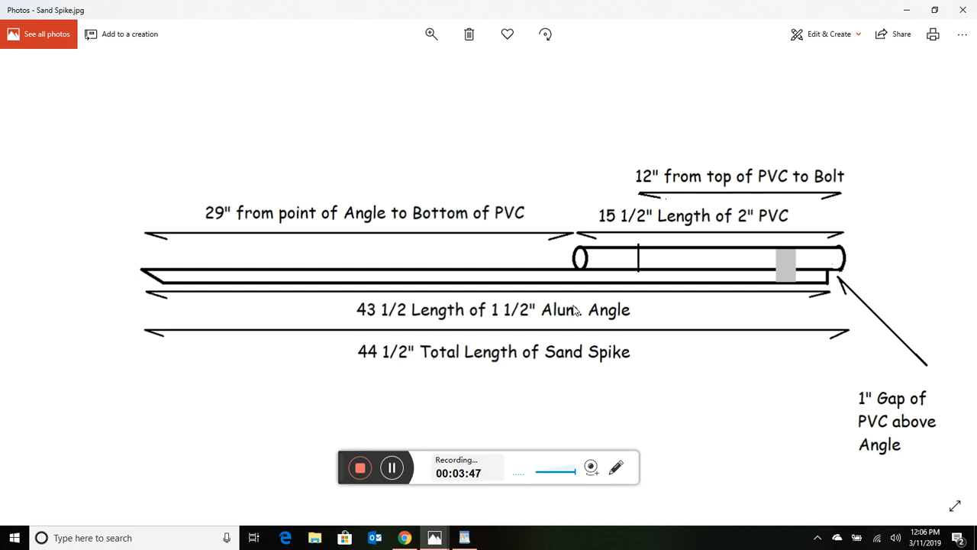
mouse_move(157, 277)
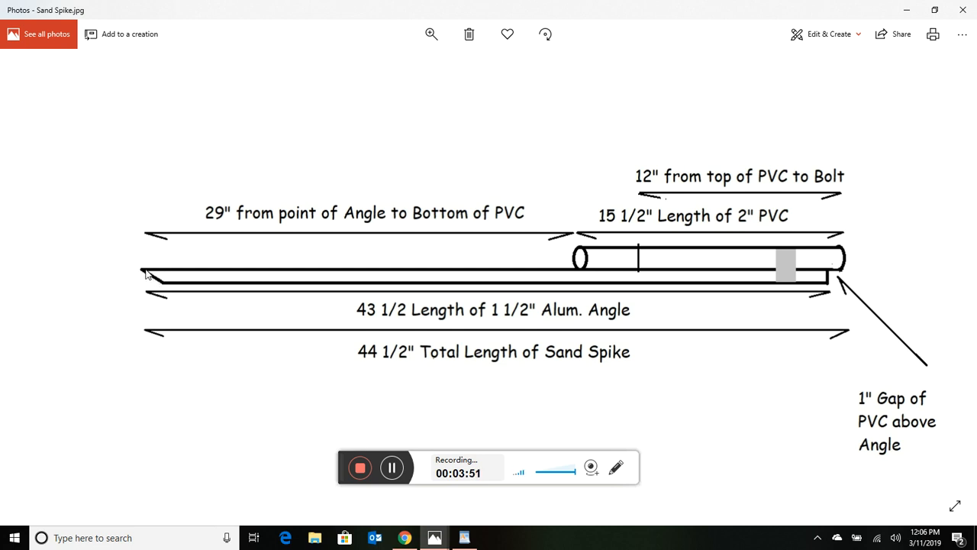
mouse_move(166, 288)
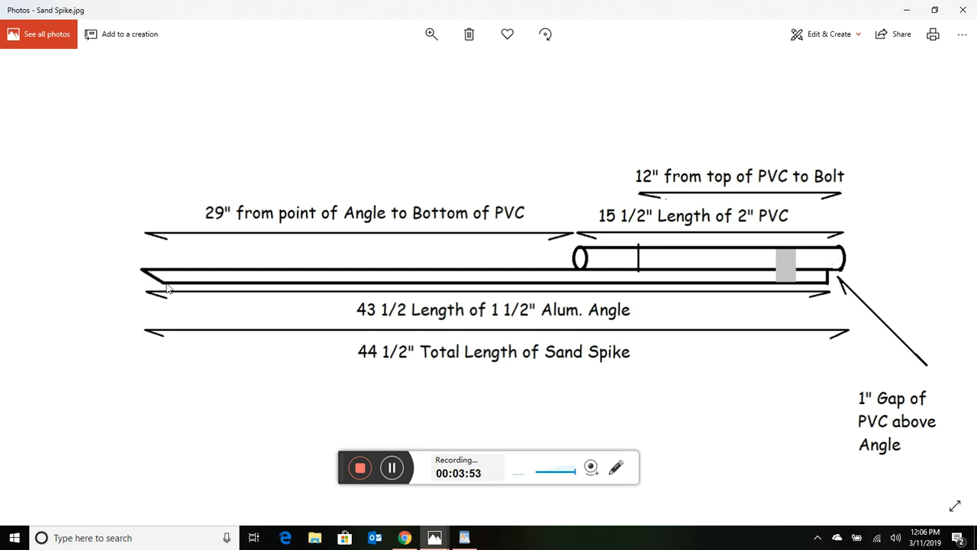
mouse_move(269, 289)
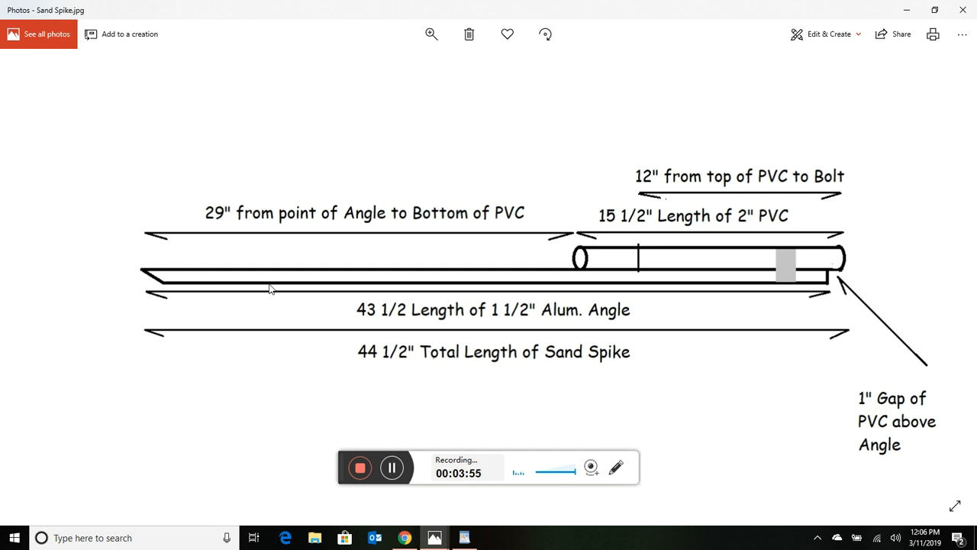
mouse_move(147, 329)
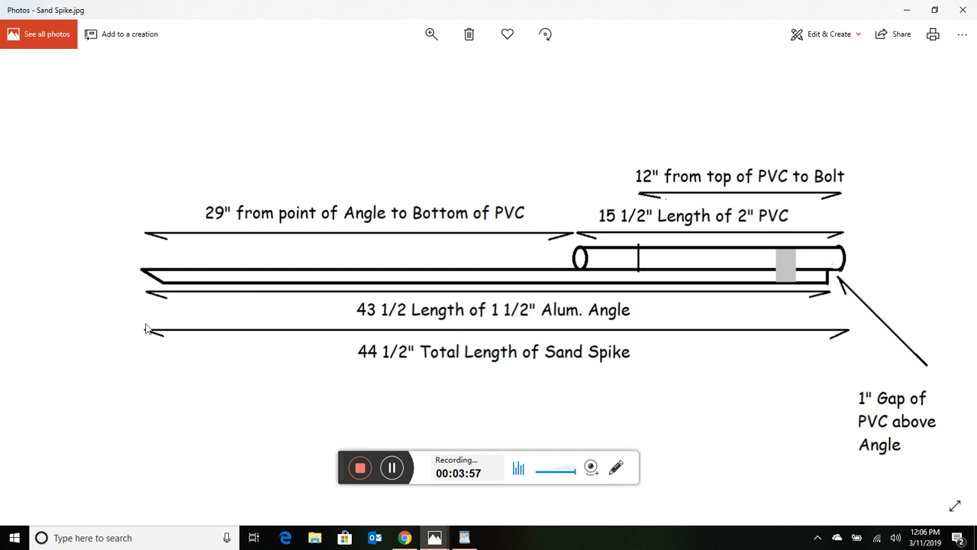
mouse_move(89, 292)
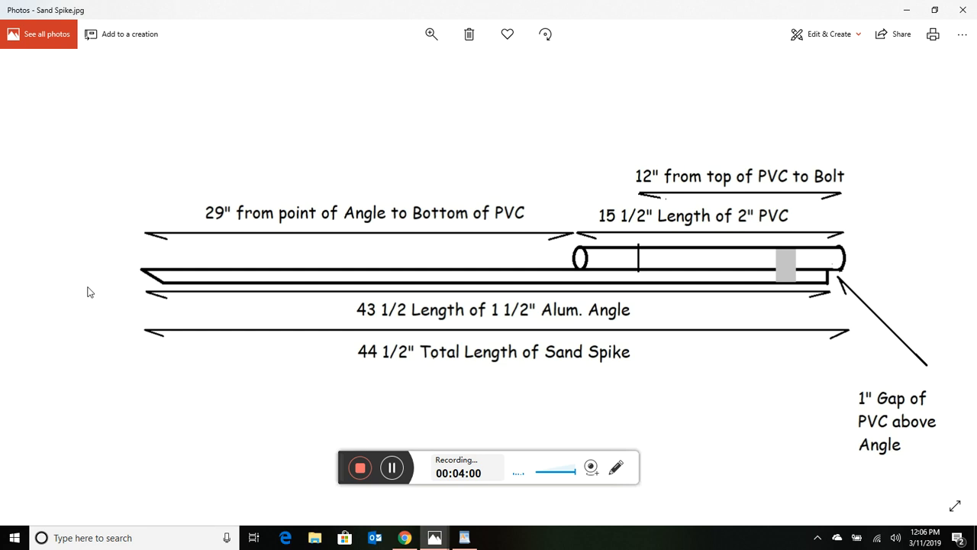
mouse_move(126, 282)
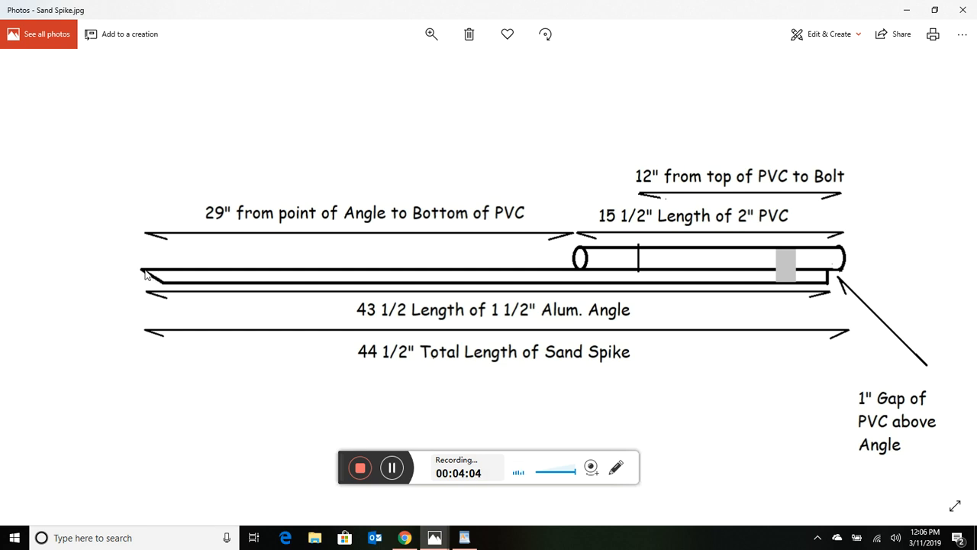
mouse_move(230, 284)
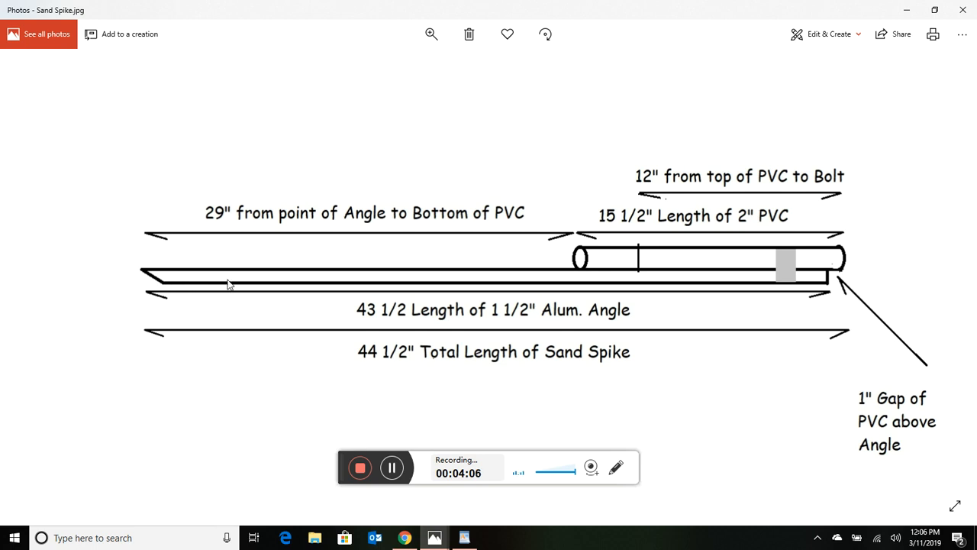
mouse_move(501, 305)
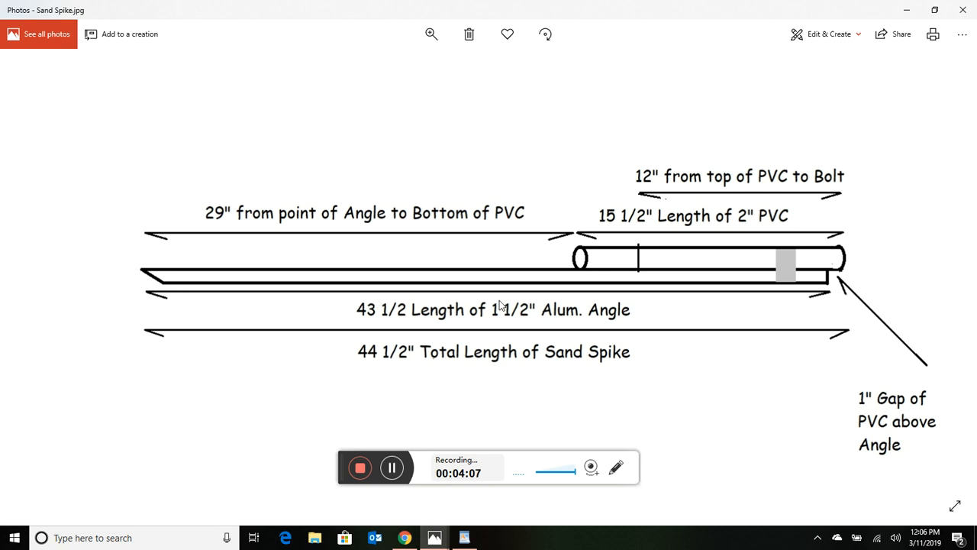
mouse_move(795, 395)
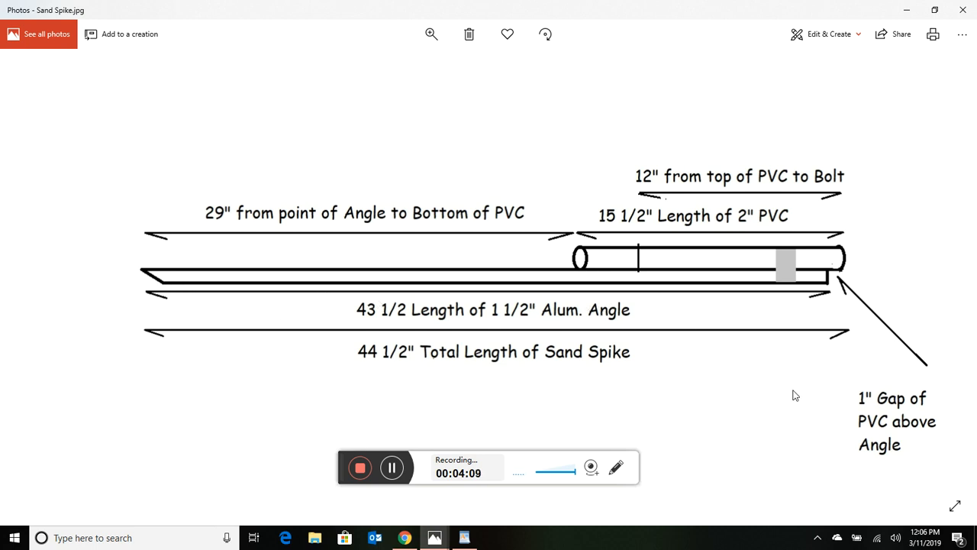
mouse_move(792, 391)
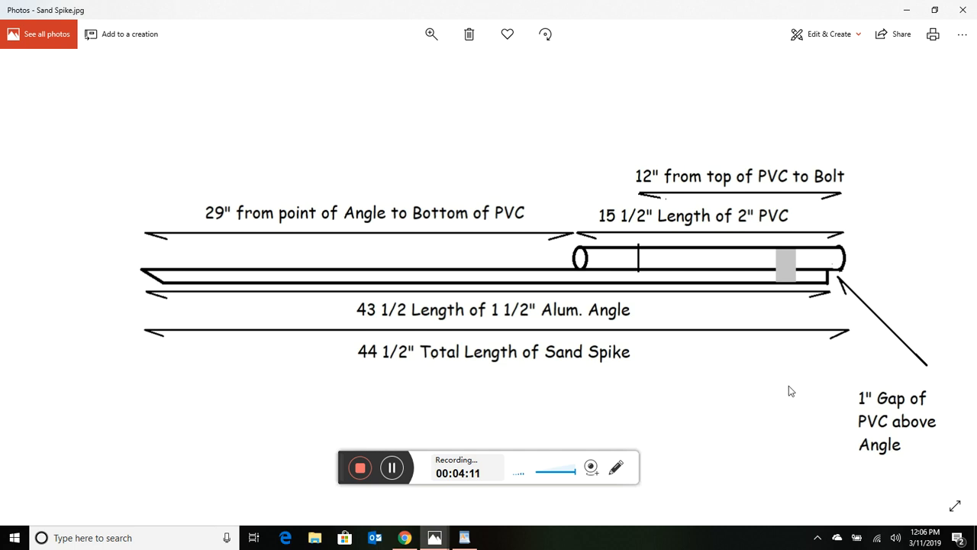
mouse_move(833, 266)
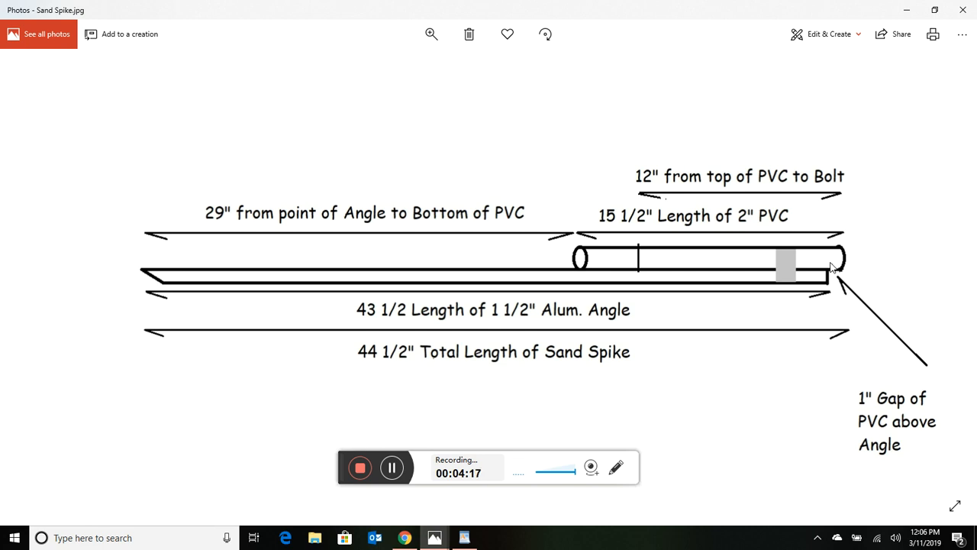
mouse_move(849, 267)
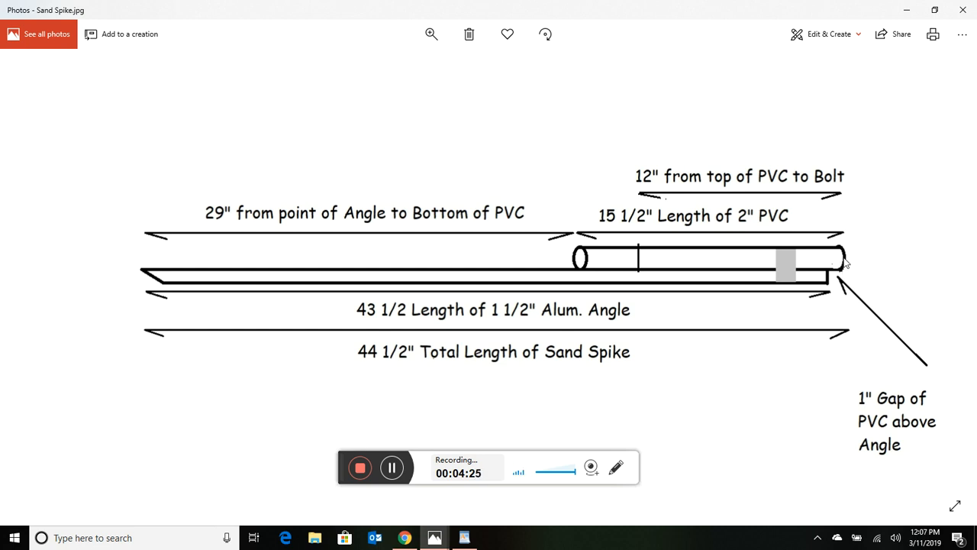
mouse_move(852, 260)
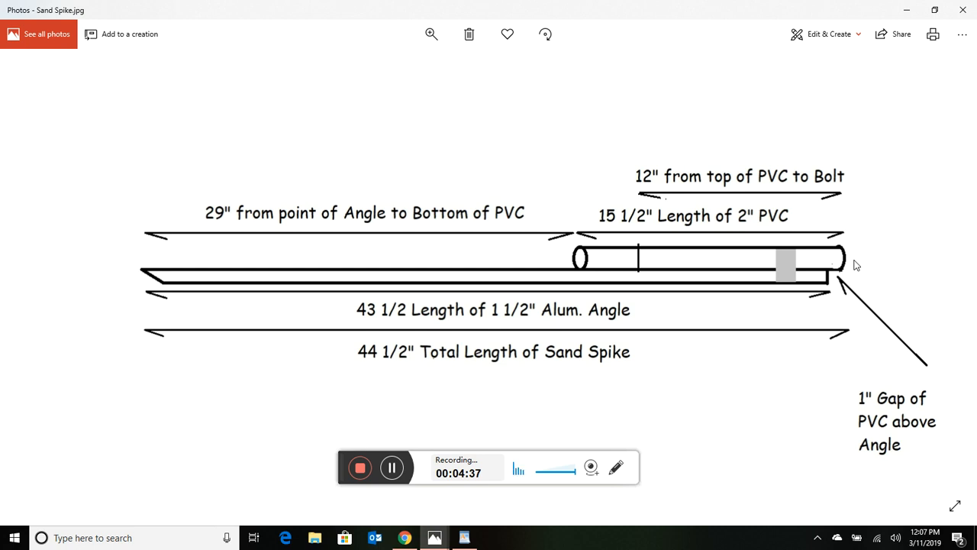
mouse_move(817, 266)
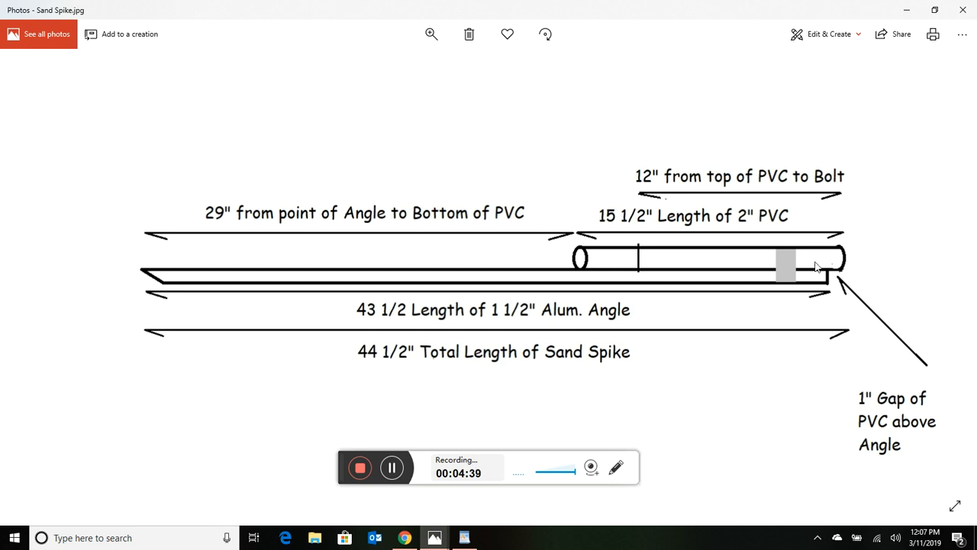
mouse_move(846, 271)
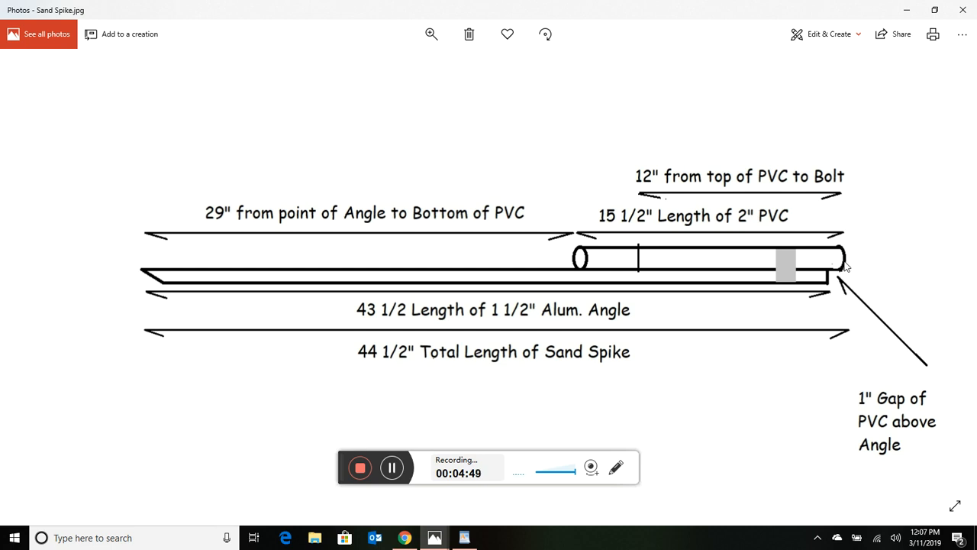
mouse_move(863, 265)
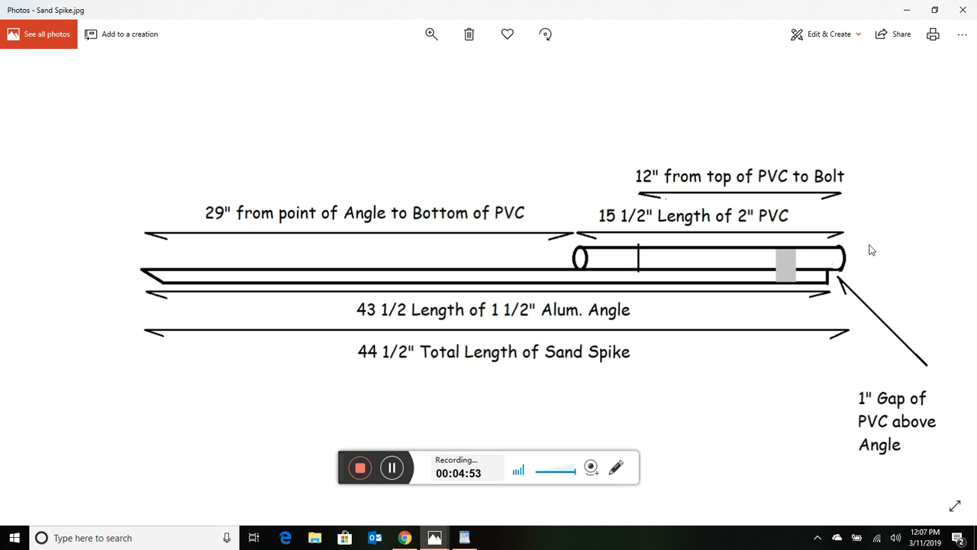
mouse_move(840, 265)
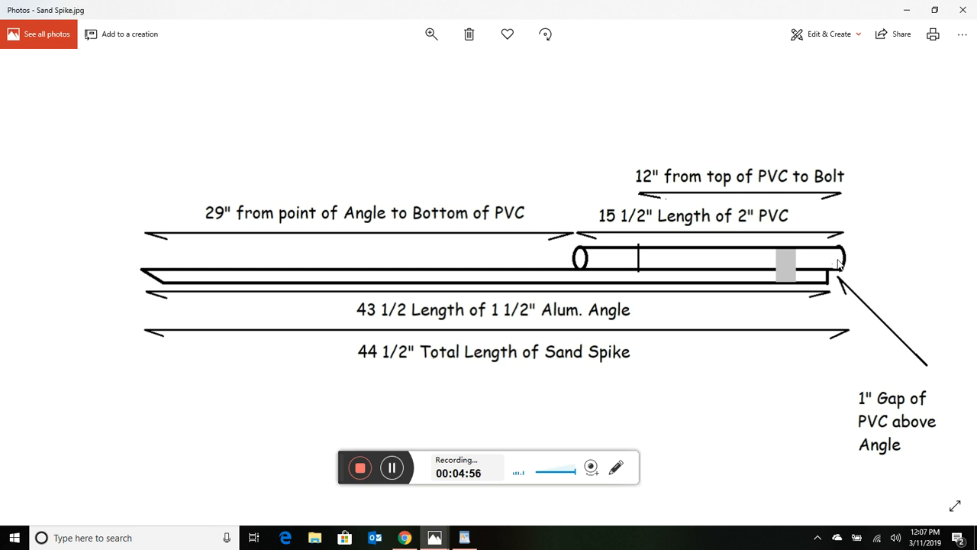
mouse_move(663, 357)
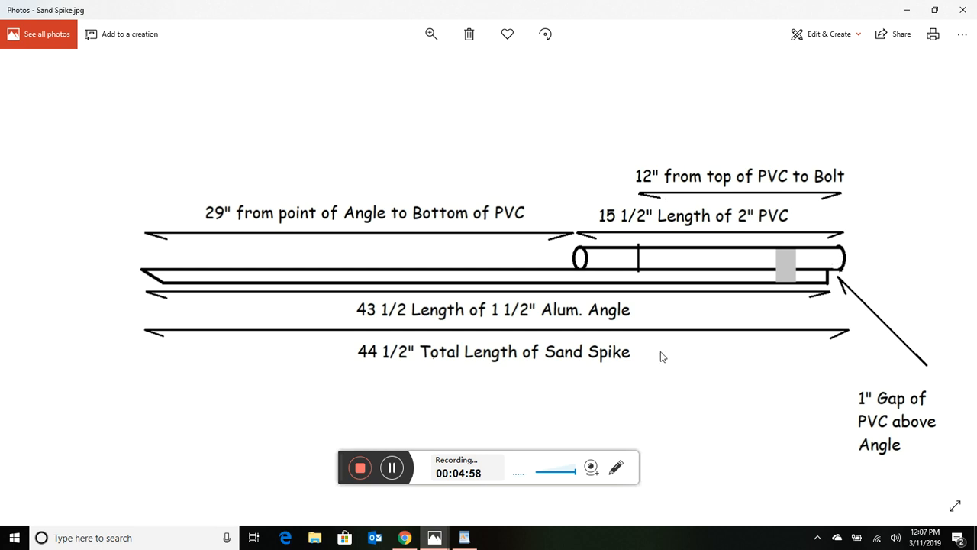
mouse_move(733, 297)
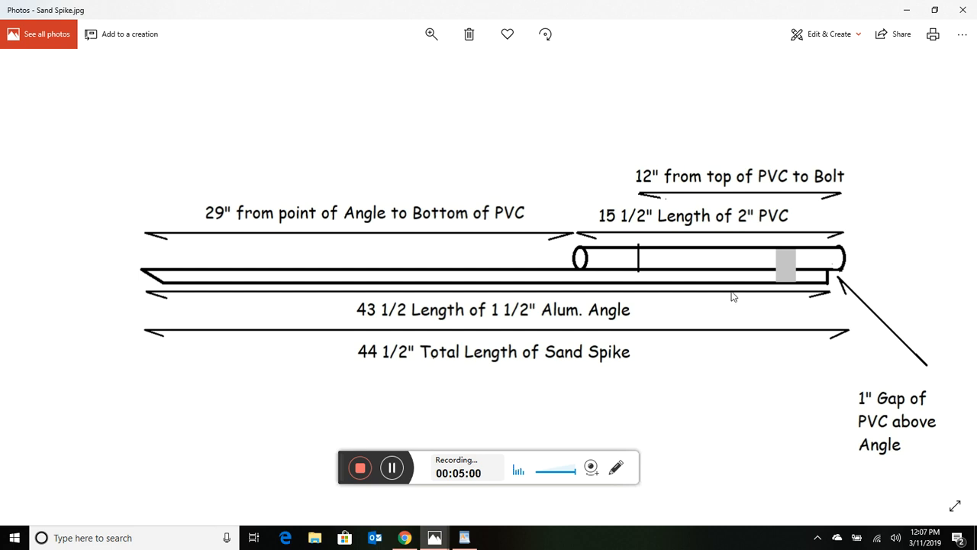
mouse_move(832, 280)
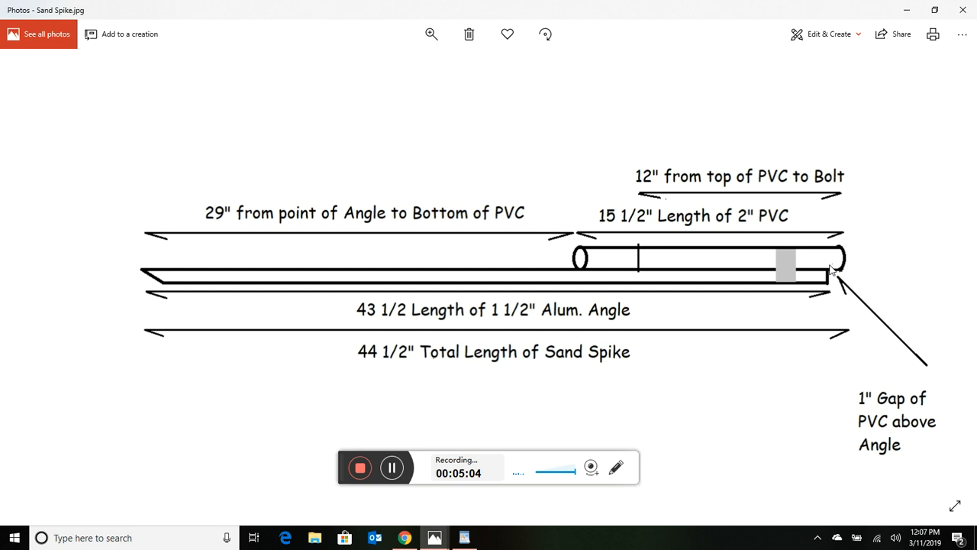
mouse_move(831, 277)
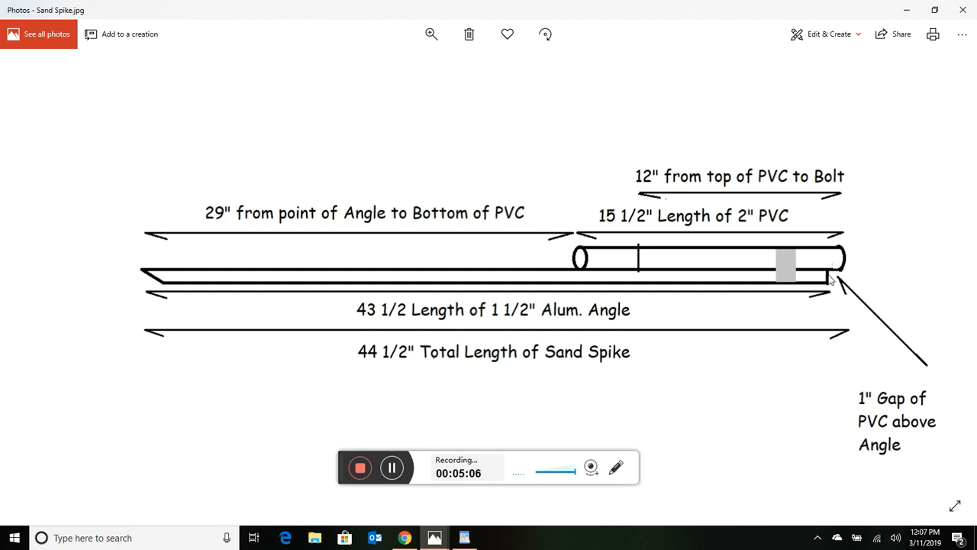
mouse_move(832, 271)
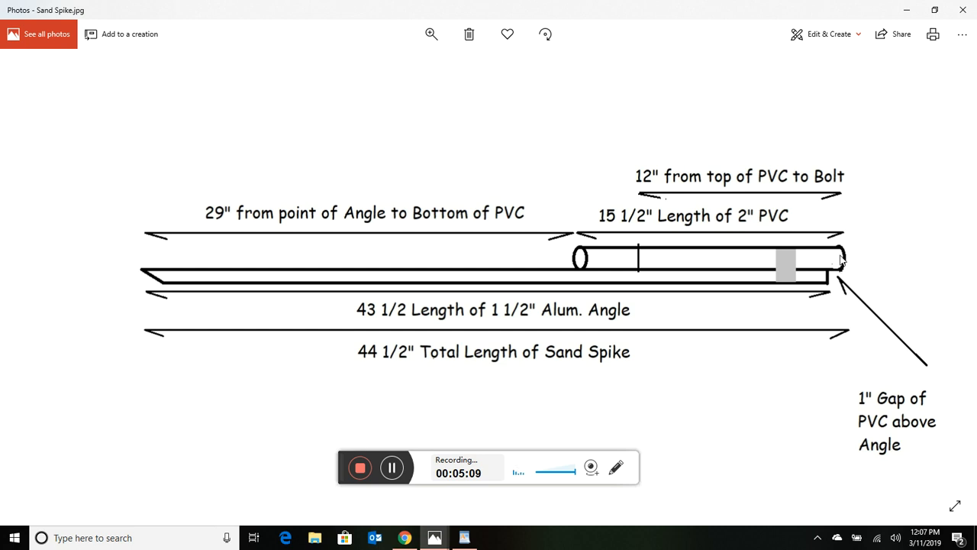
mouse_move(842, 290)
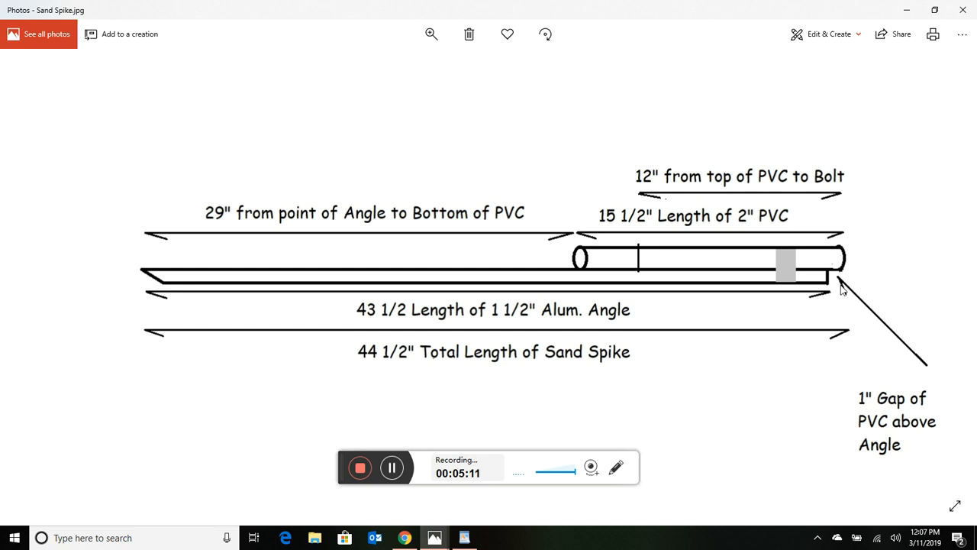
mouse_move(869, 266)
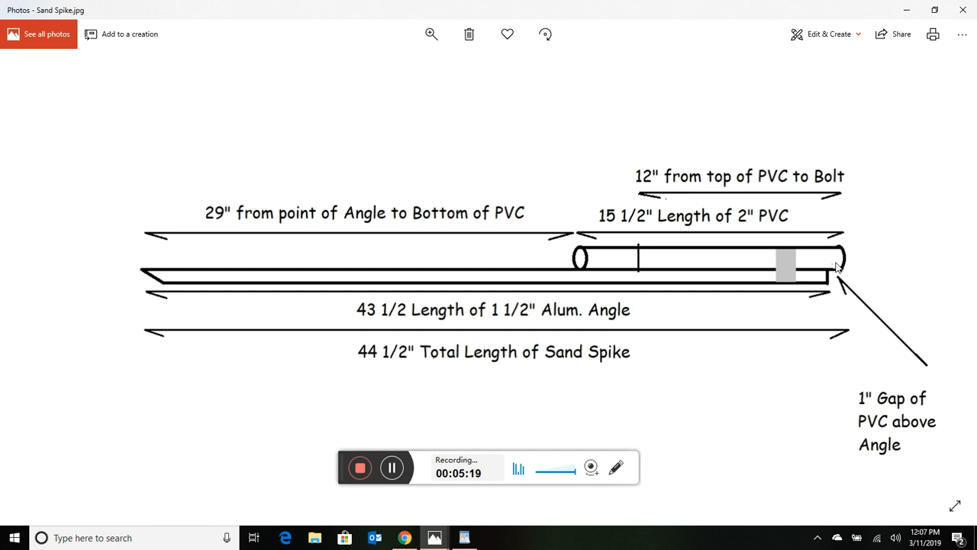
mouse_move(891, 259)
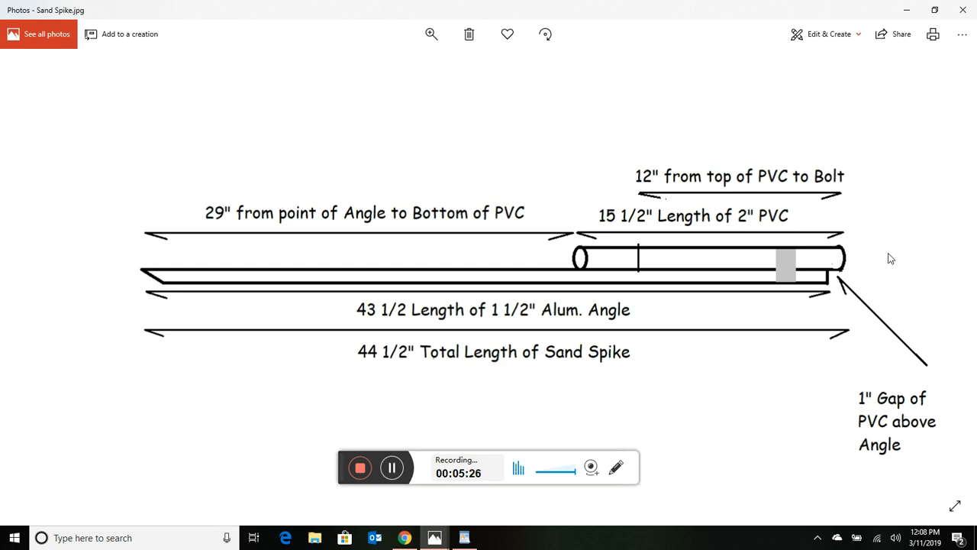
mouse_move(882, 250)
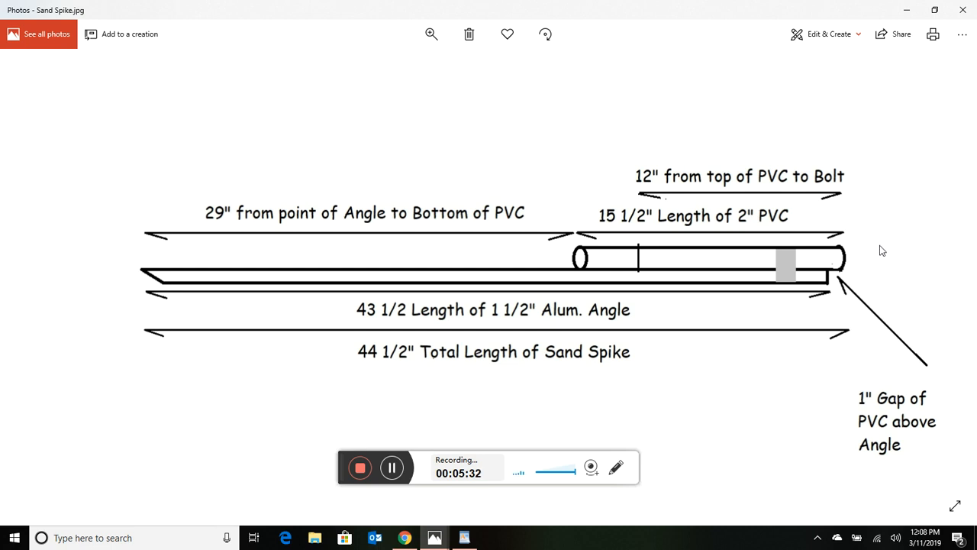
mouse_move(686, 303)
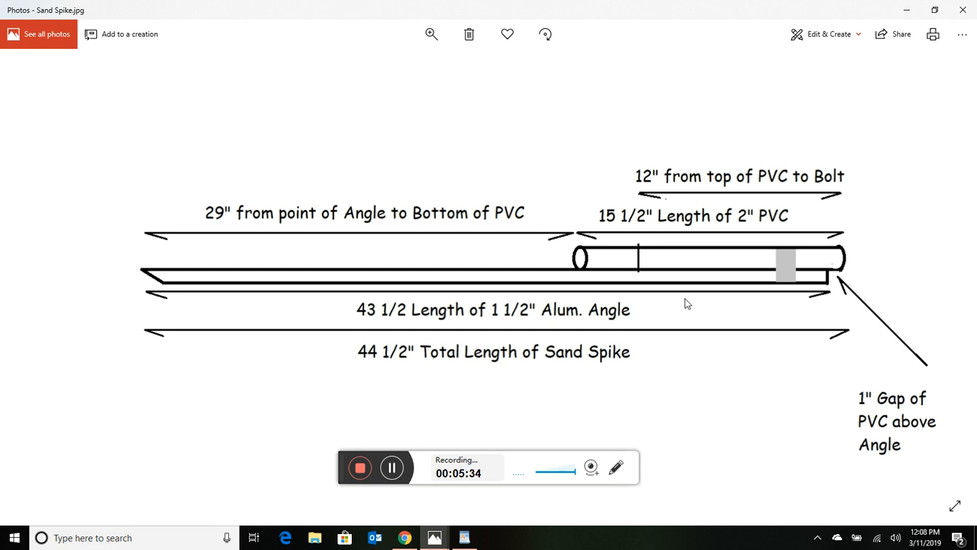
mouse_move(524, 359)
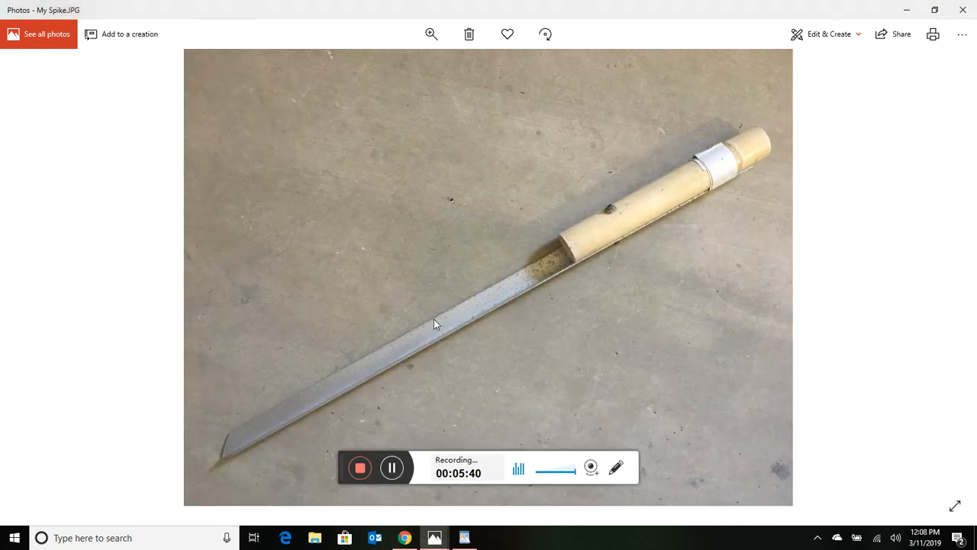
mouse_move(636, 193)
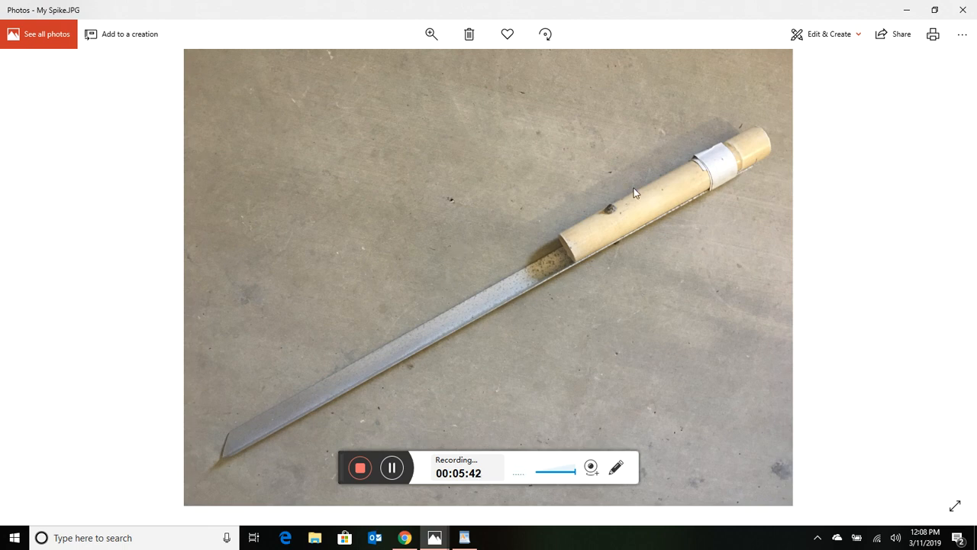
mouse_move(489, 355)
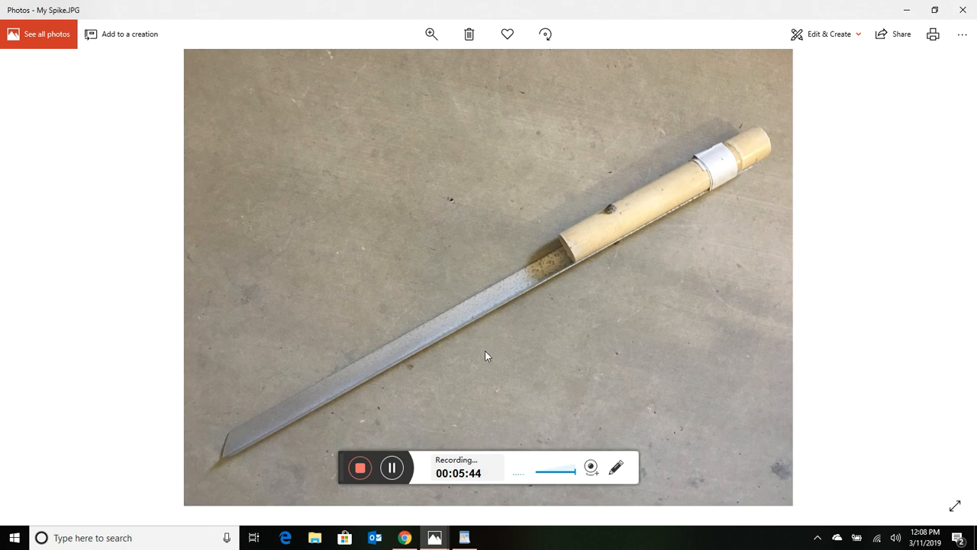
mouse_move(474, 337)
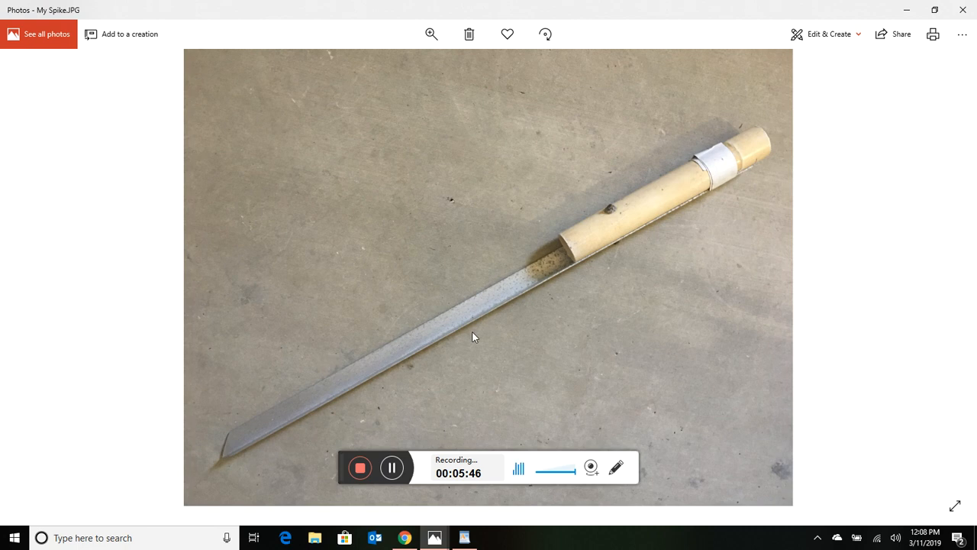
mouse_move(460, 320)
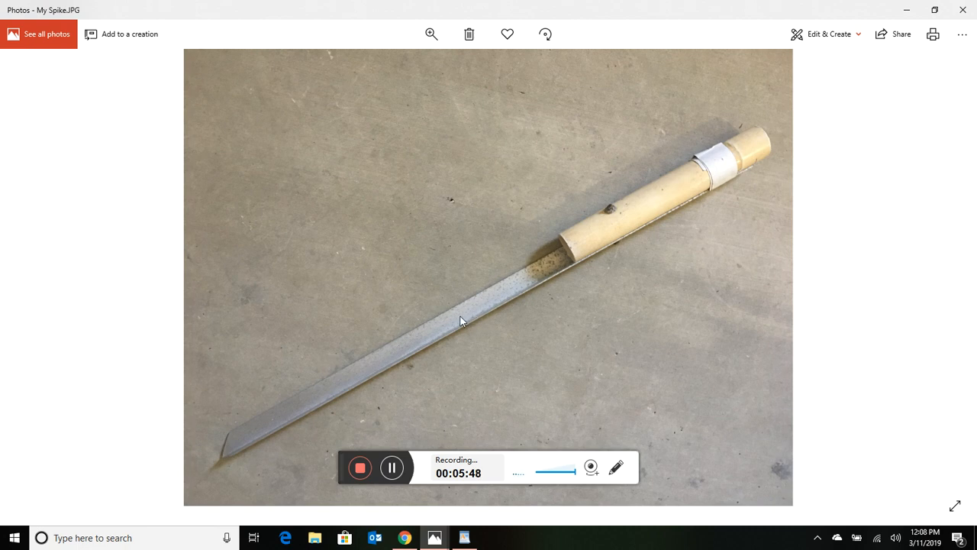
mouse_move(675, 276)
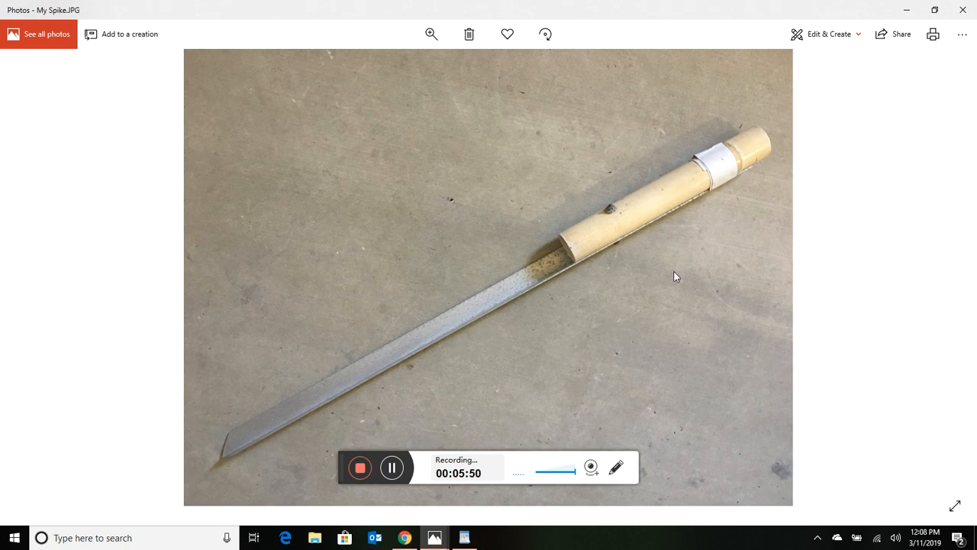
mouse_move(614, 214)
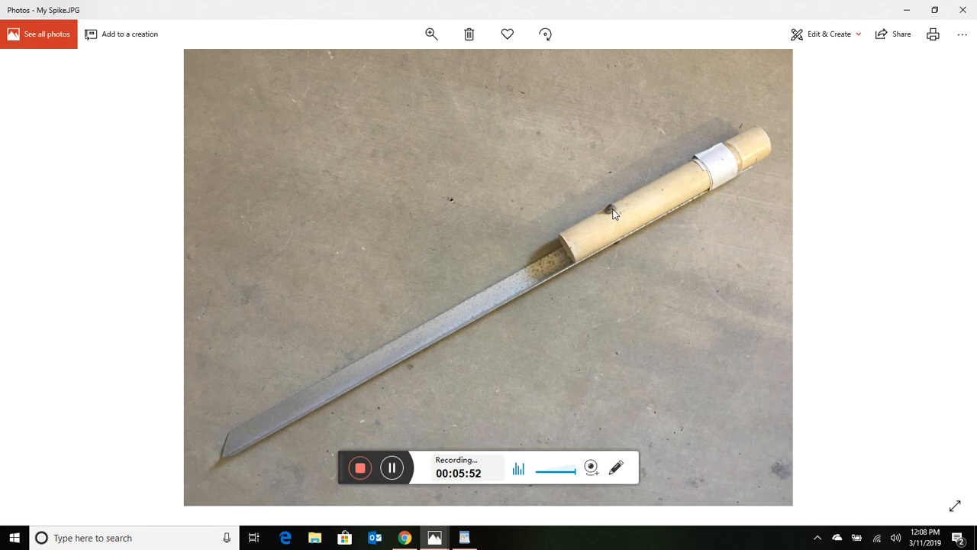
mouse_move(621, 247)
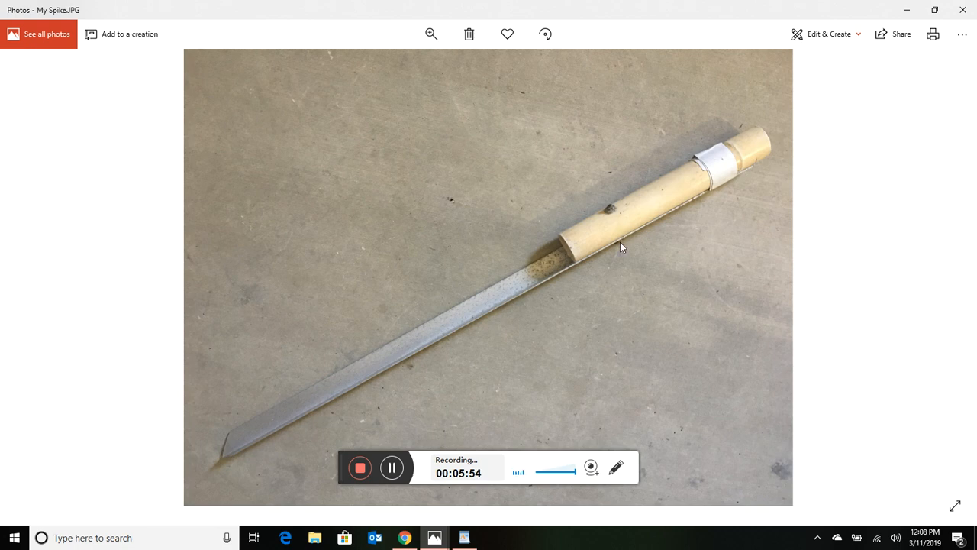
mouse_move(628, 226)
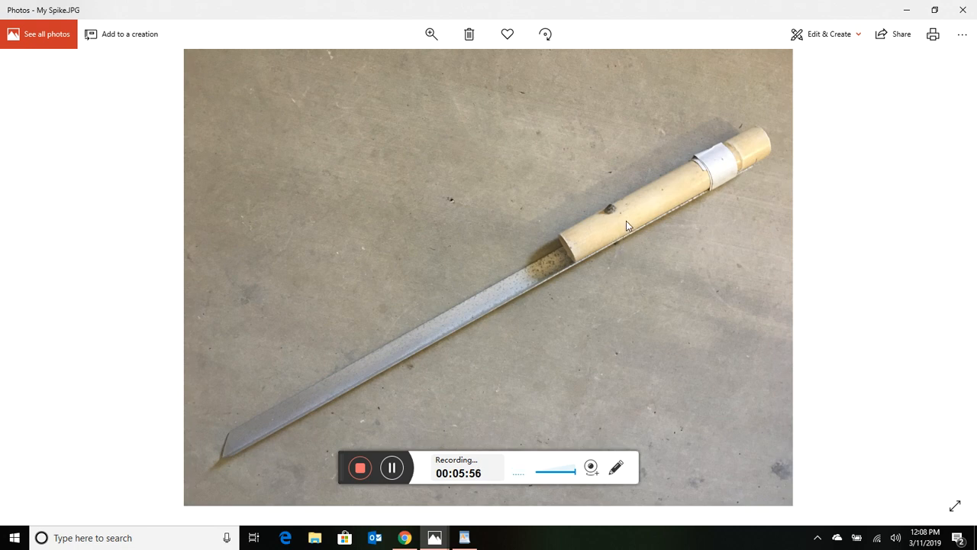
mouse_move(750, 177)
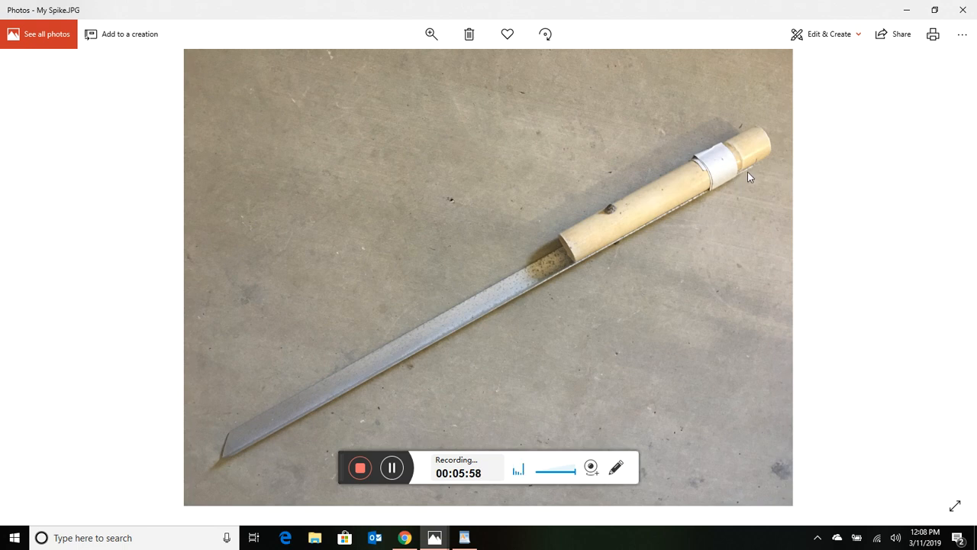
mouse_move(716, 179)
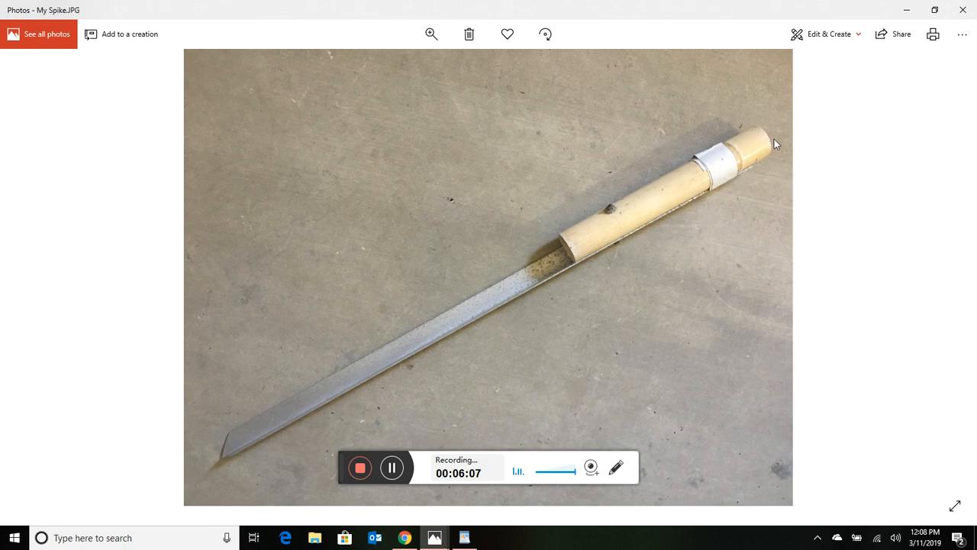
mouse_move(709, 185)
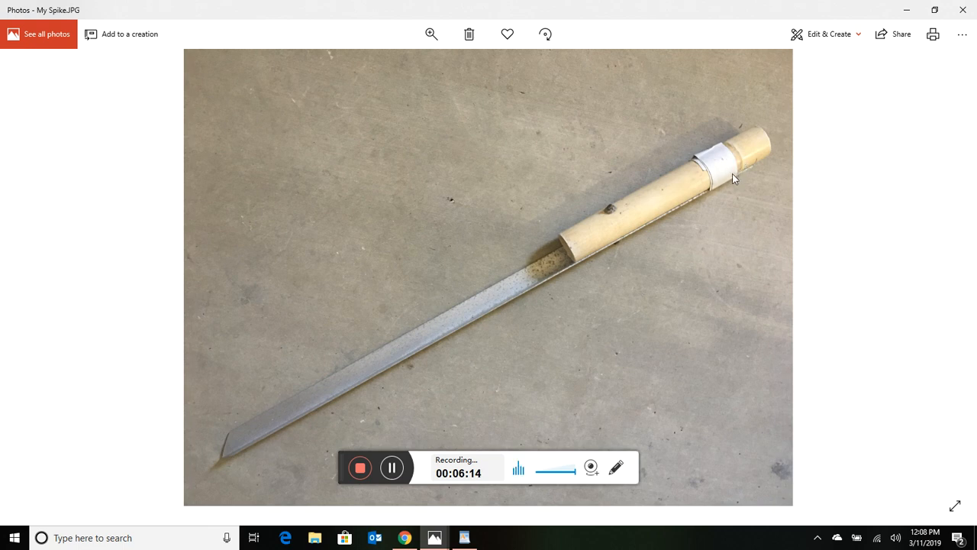
mouse_move(799, 150)
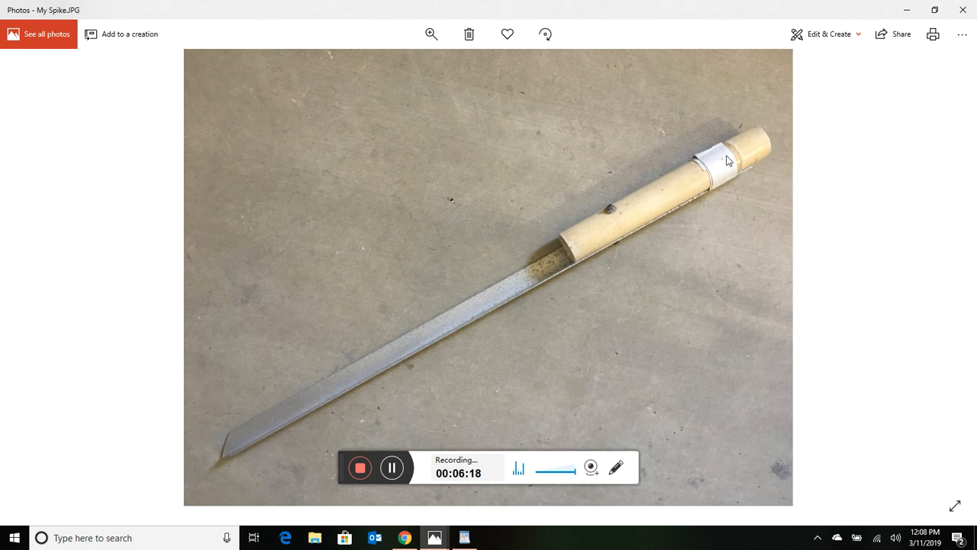
mouse_move(609, 212)
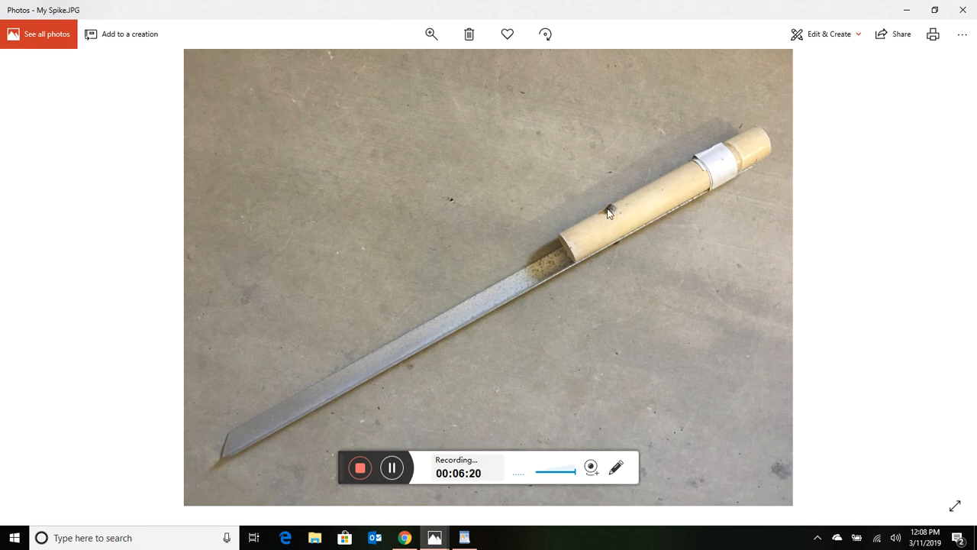
mouse_move(675, 269)
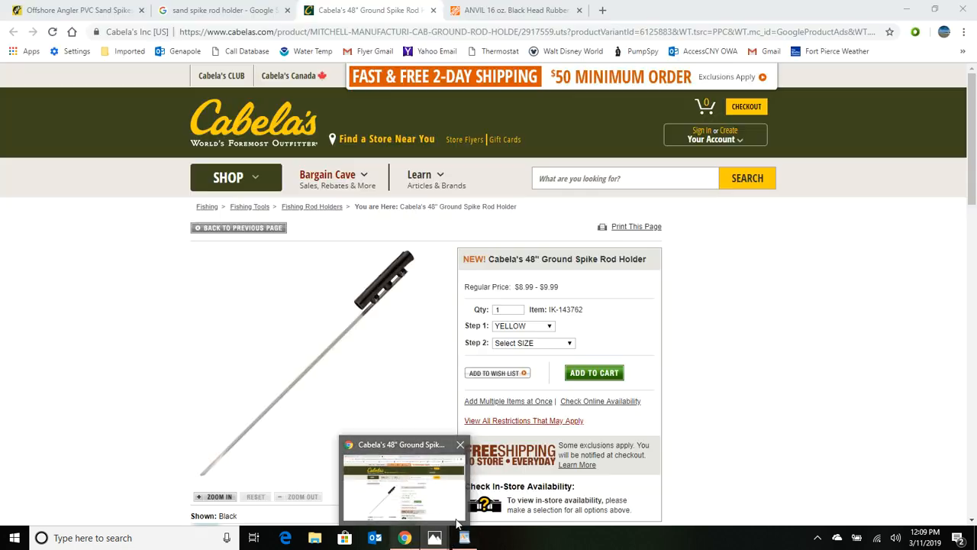
Return to the Photos window showing the Sand Spike.jpg dimensions diagram
click(435, 538)
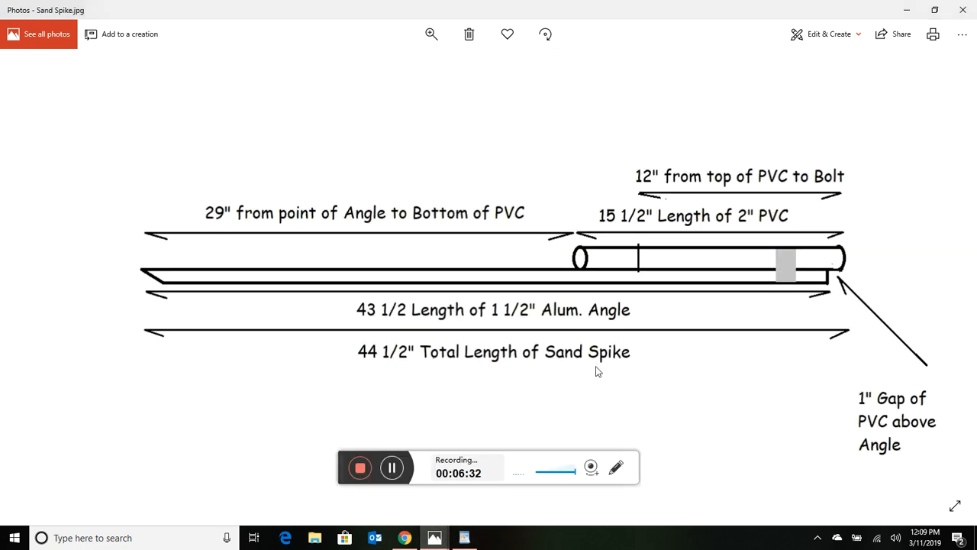
mouse_move(728, 386)
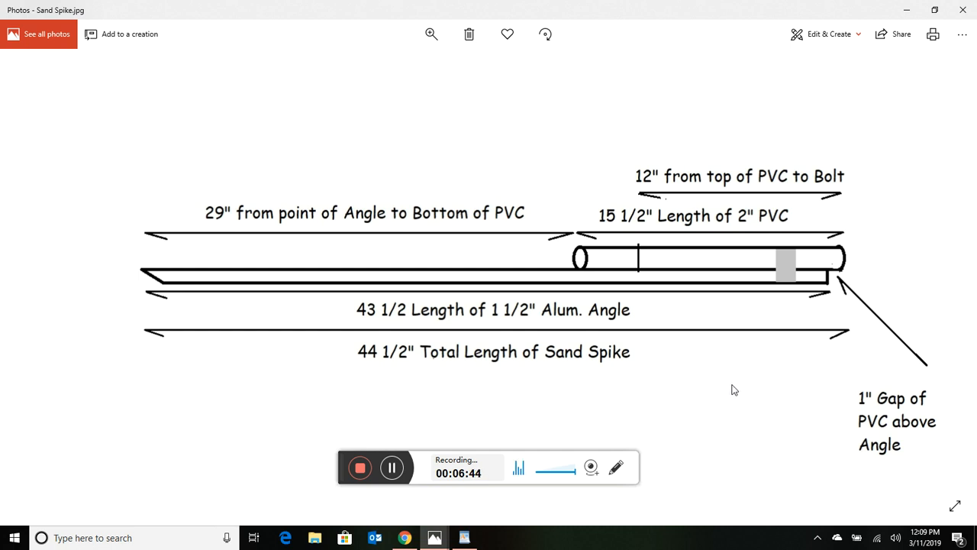
mouse_move(745, 390)
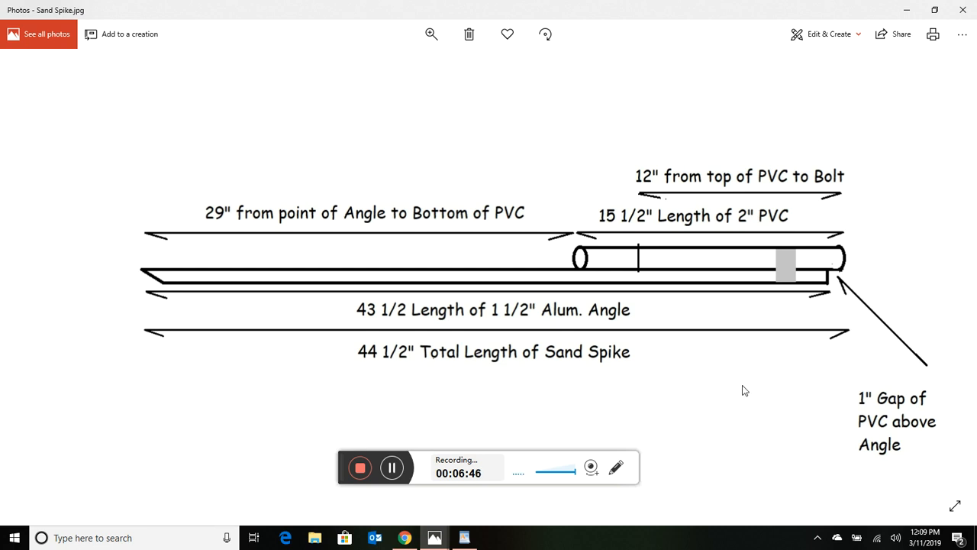
mouse_move(764, 395)
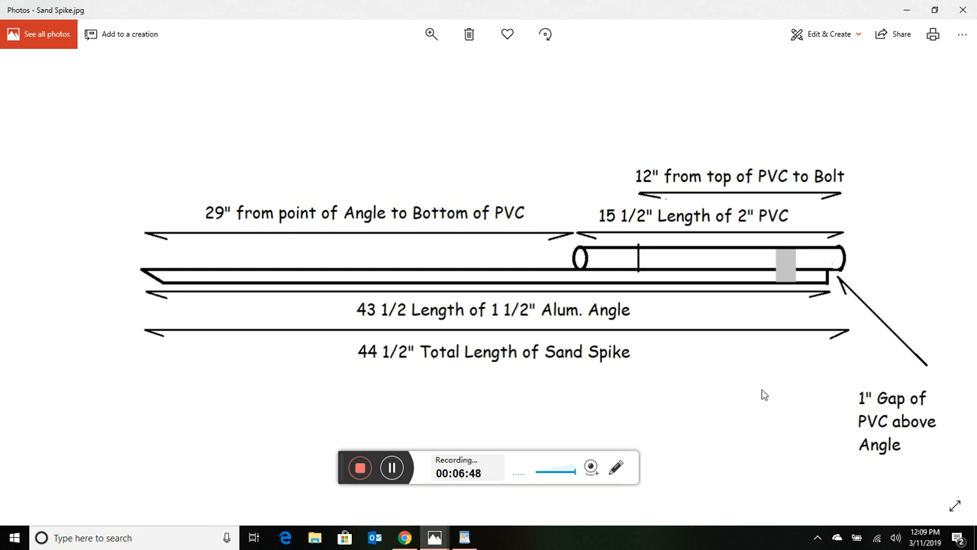
mouse_move(750, 391)
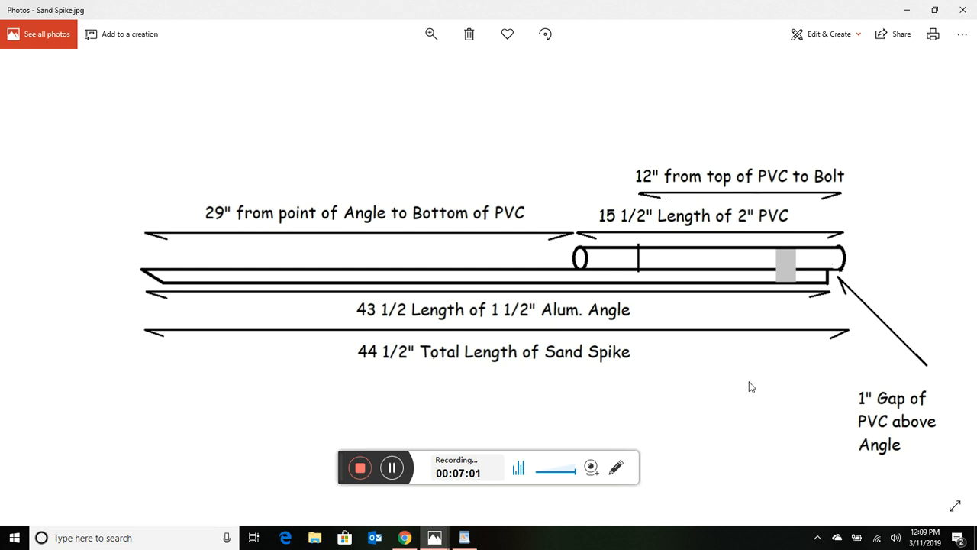
mouse_move(736, 376)
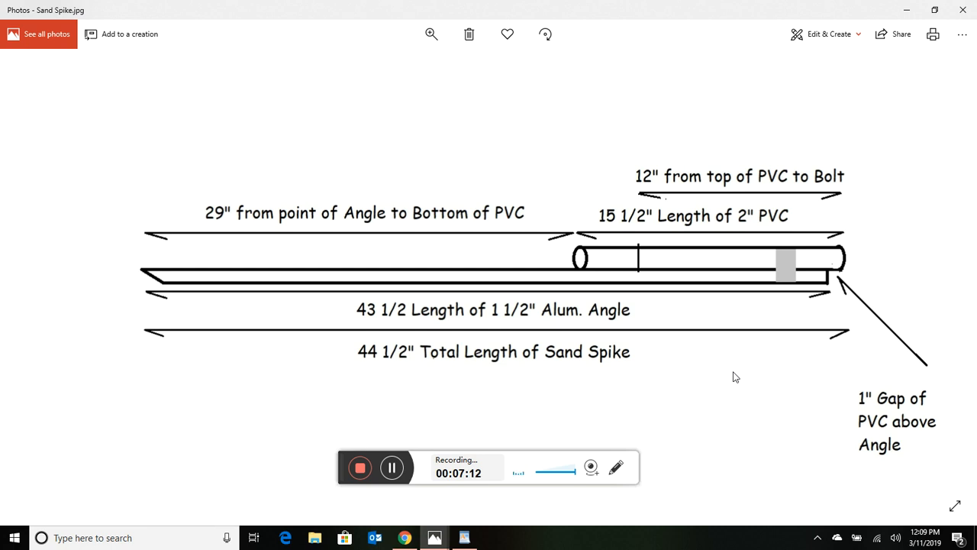
mouse_move(725, 380)
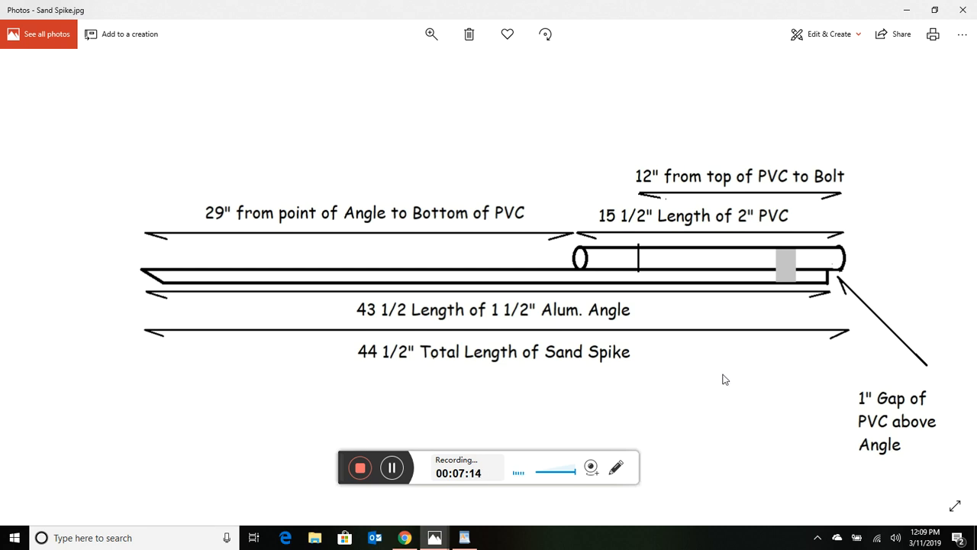